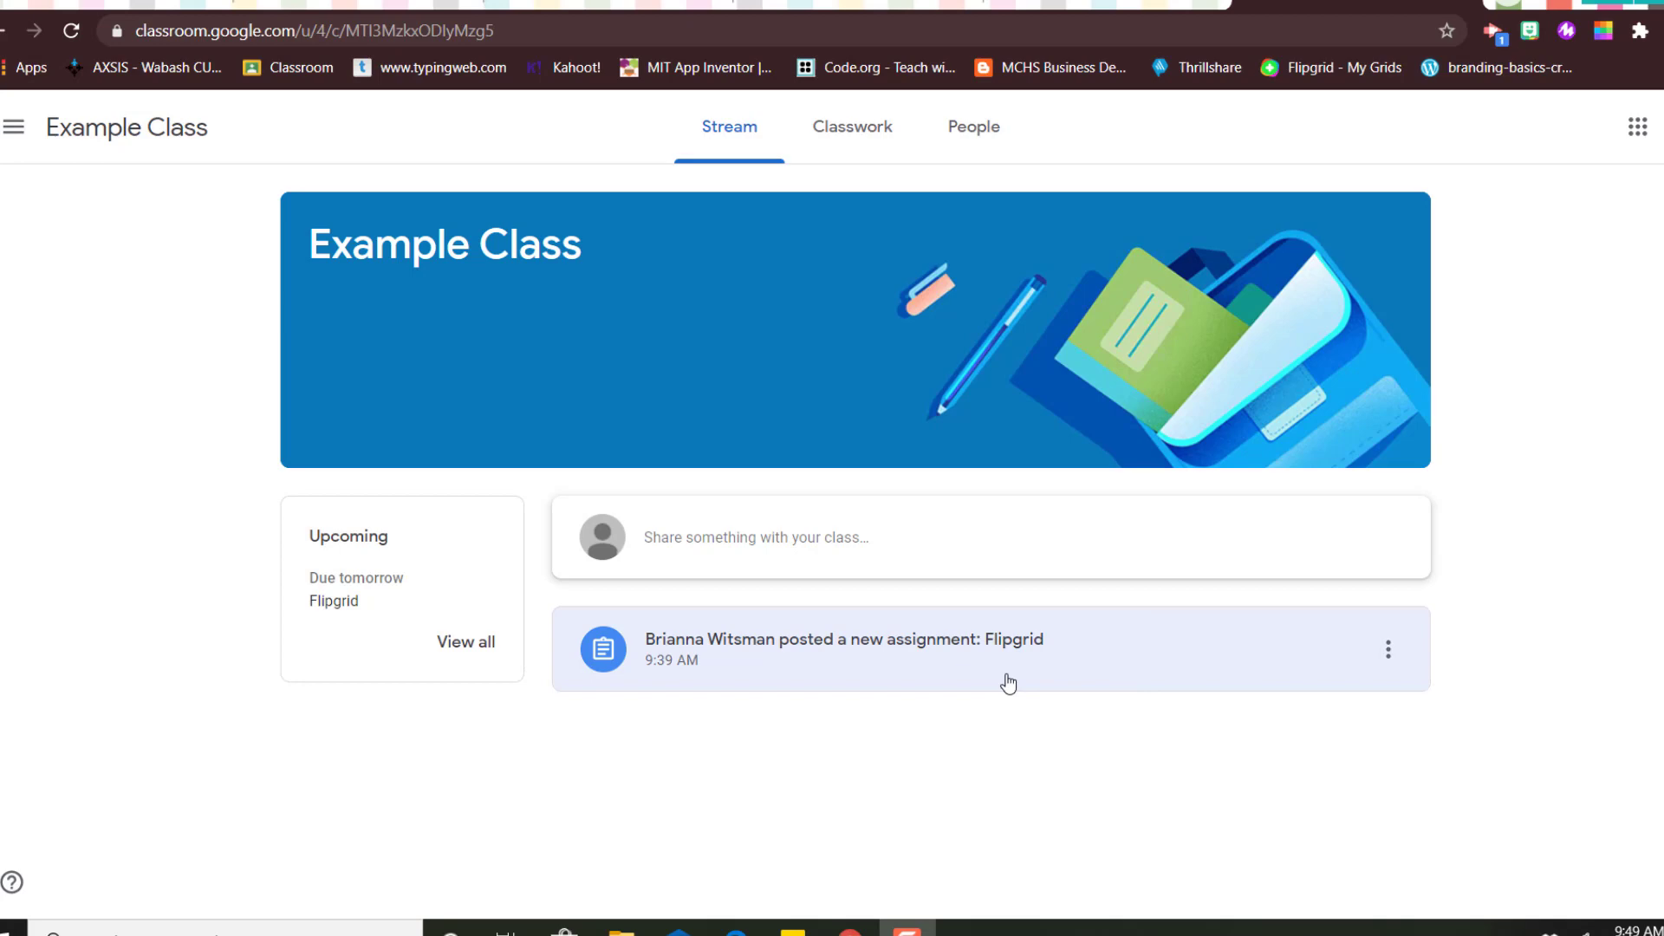
mouse_move(1009, 664)
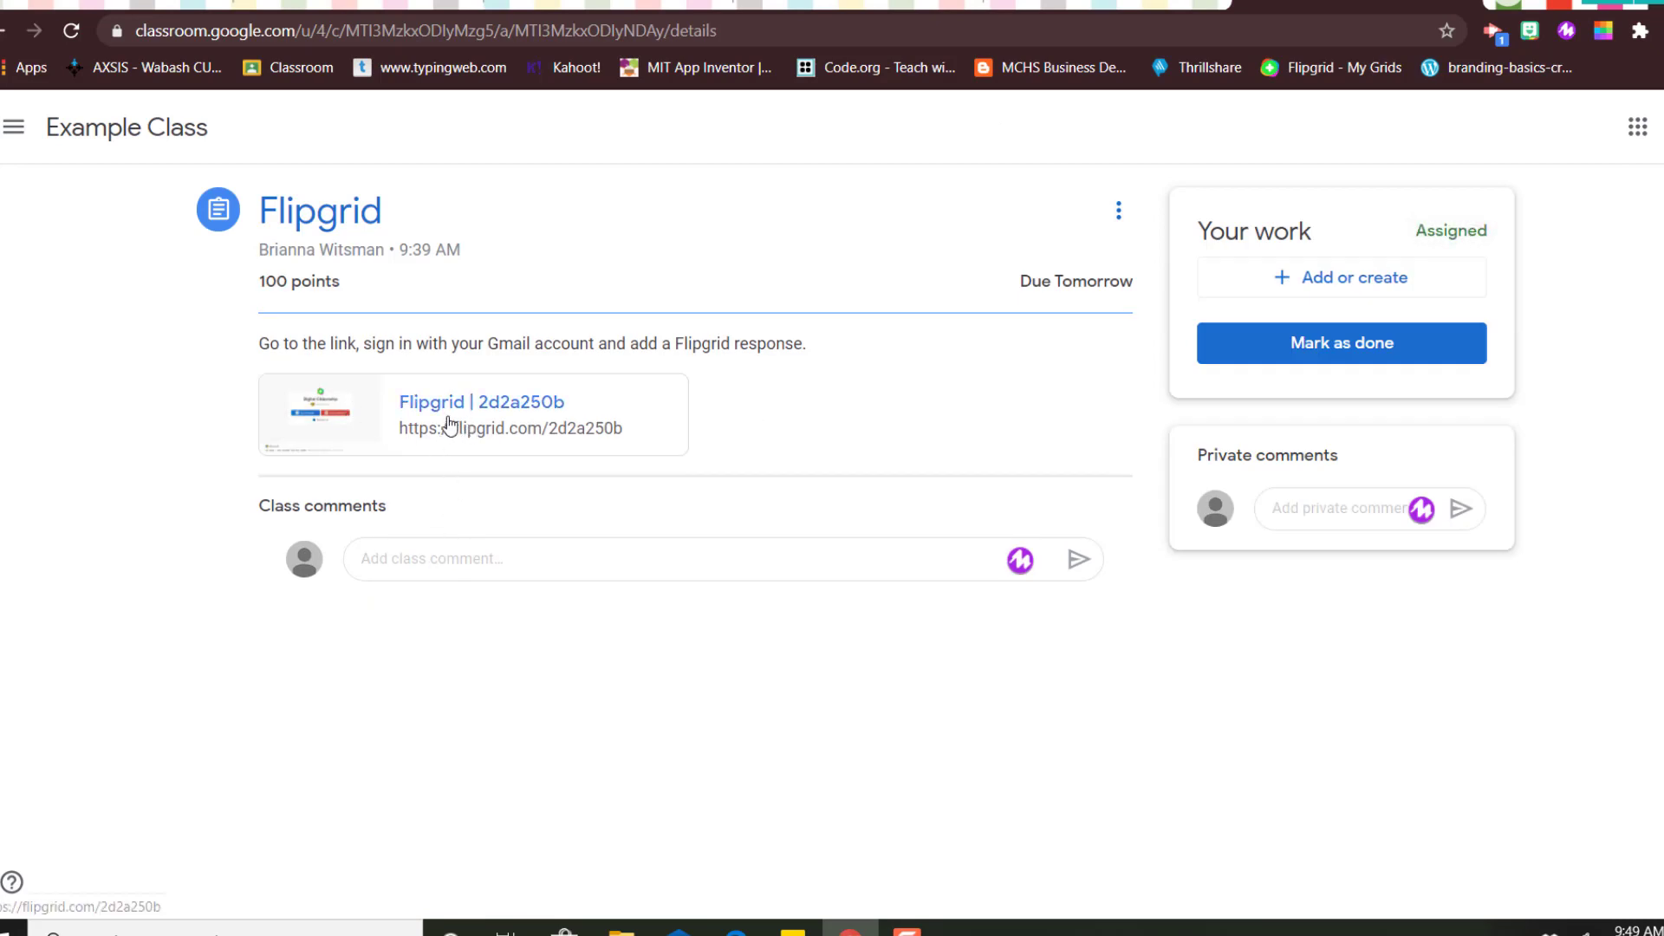
mouse_move(515, 362)
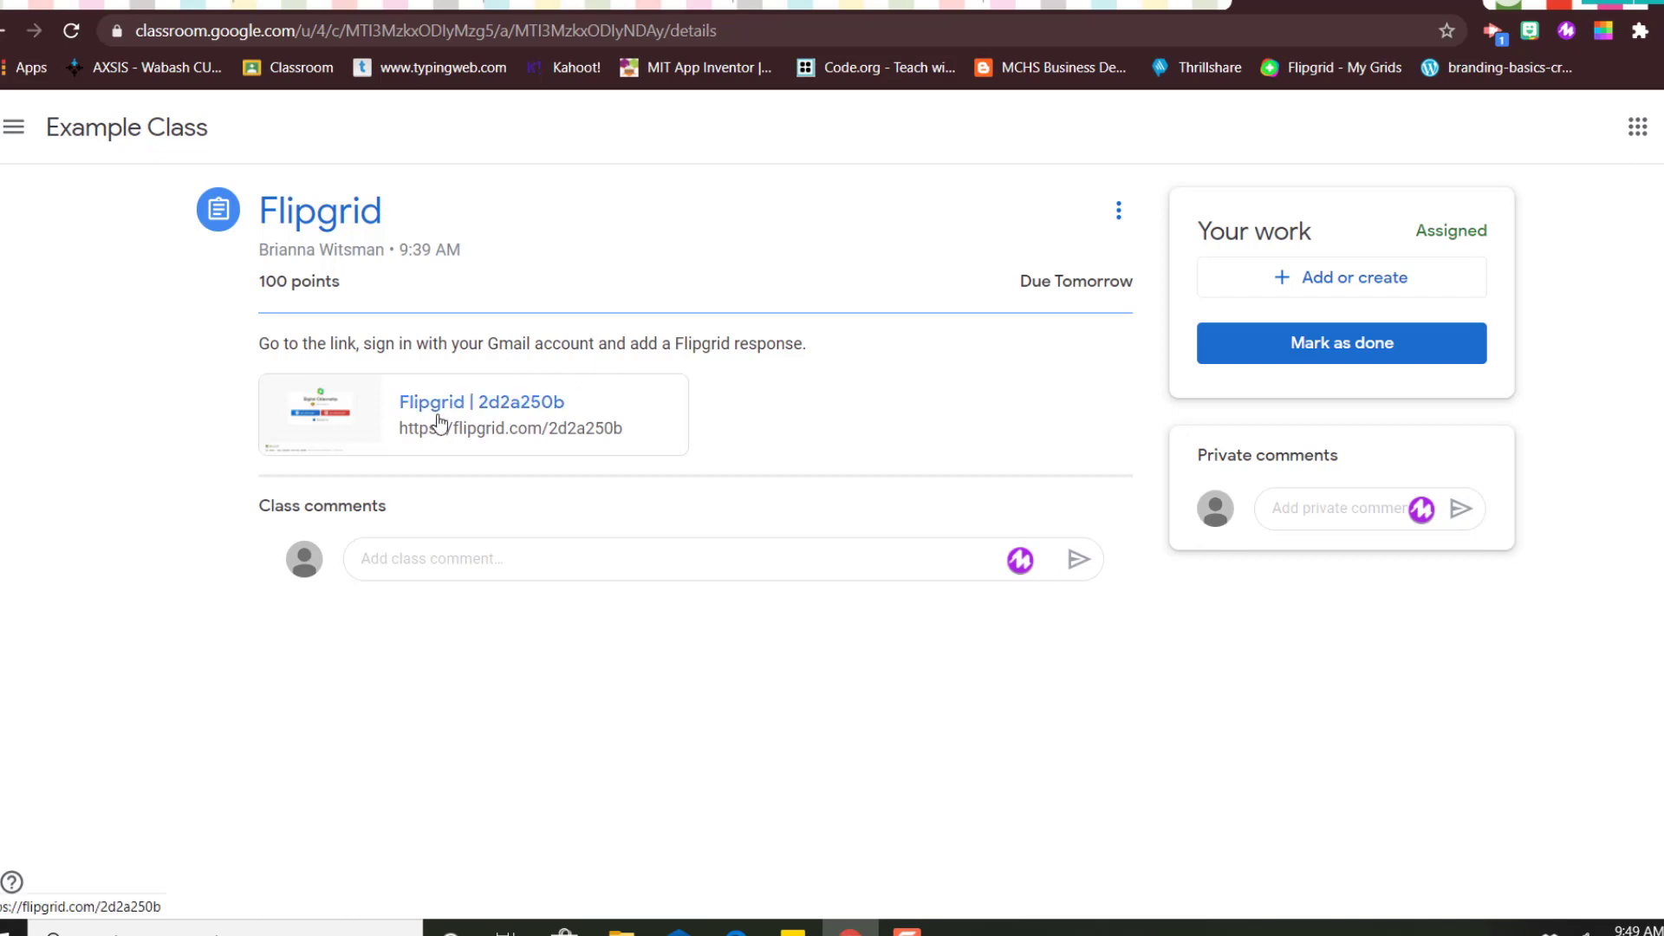
Follow the Flipgrid assignment's attached link to reach the Digital Citizenship join page.
click(480, 402)
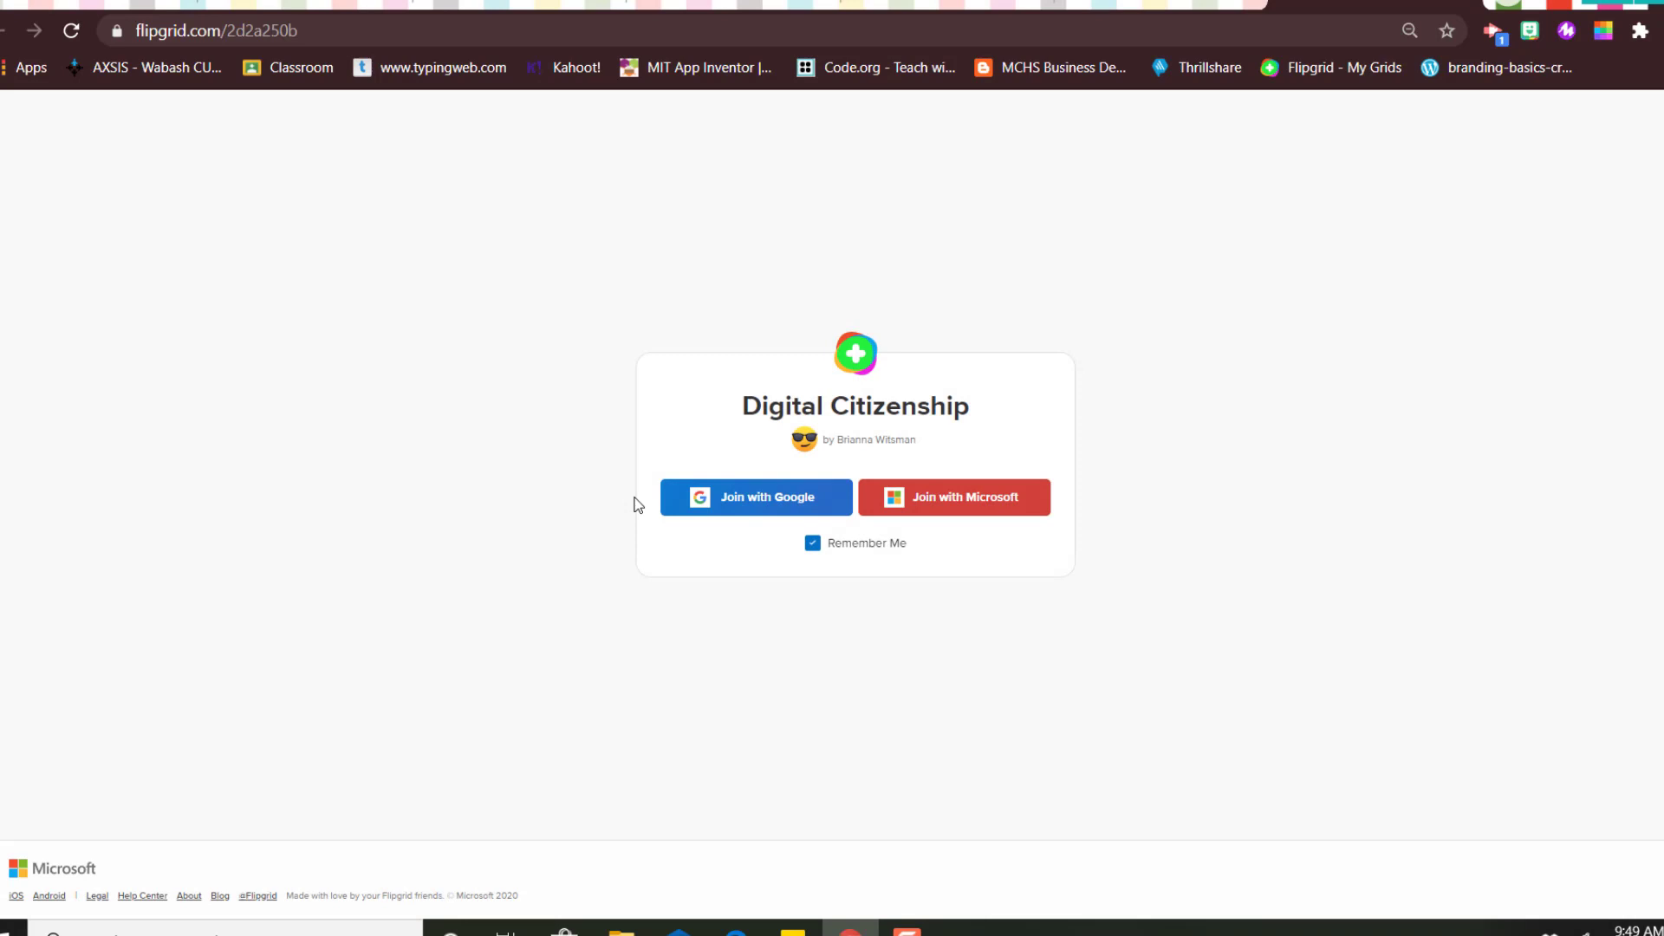
mouse_move(755, 415)
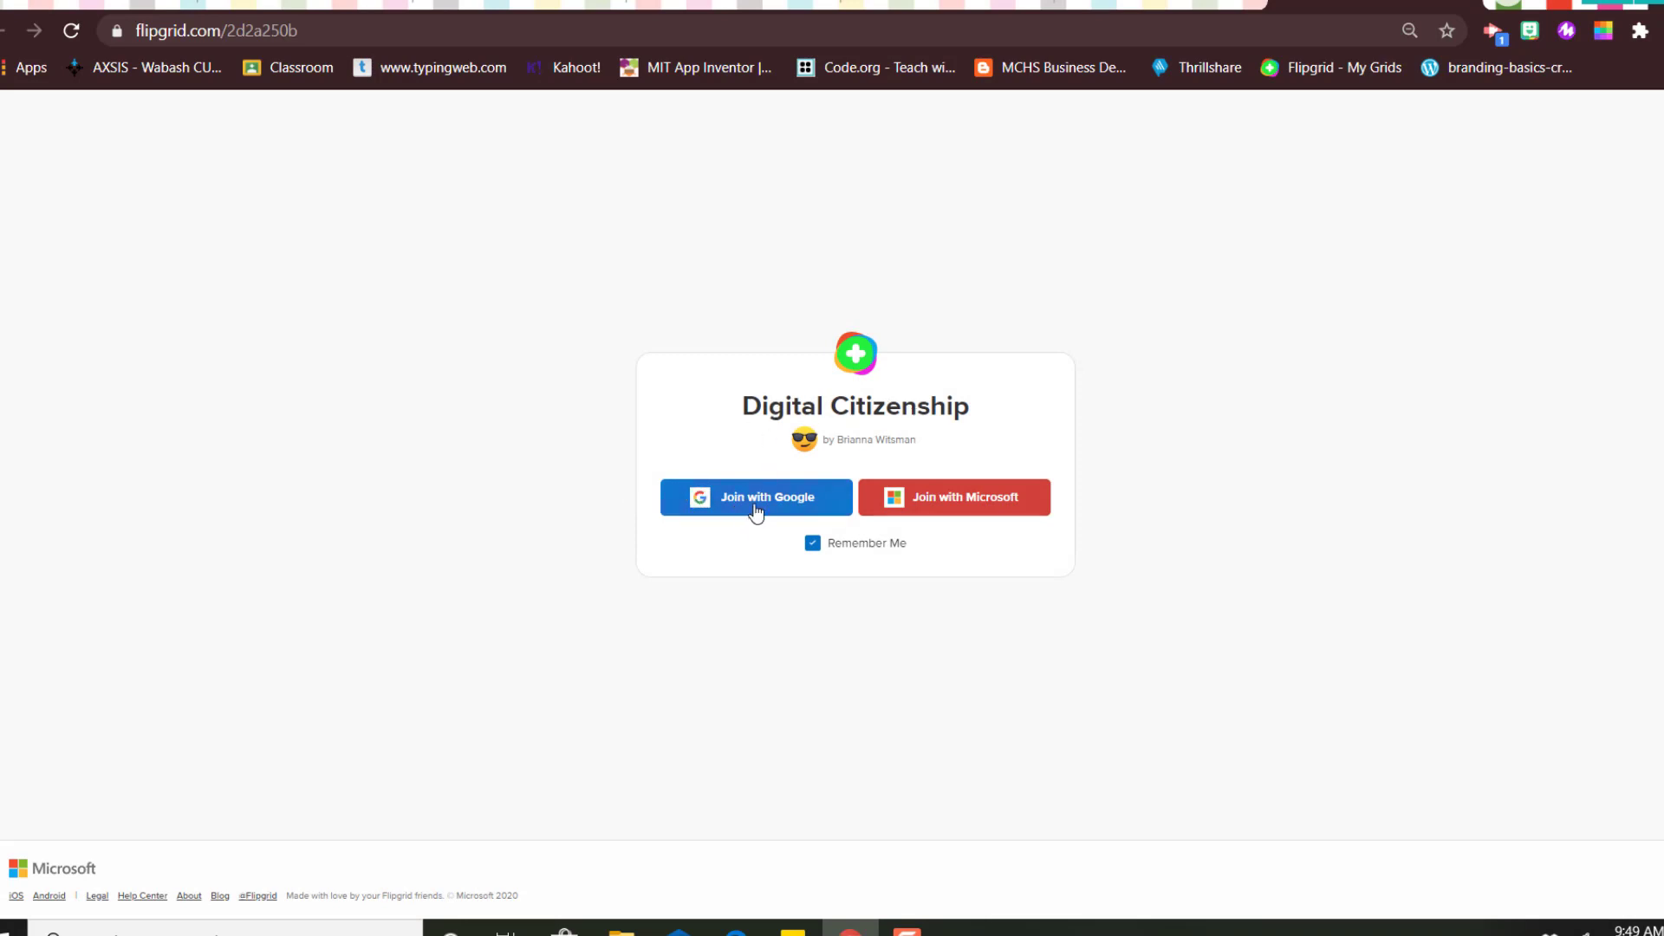
Join the Digital Citizenship topic with the student's Google account.
click(754, 497)
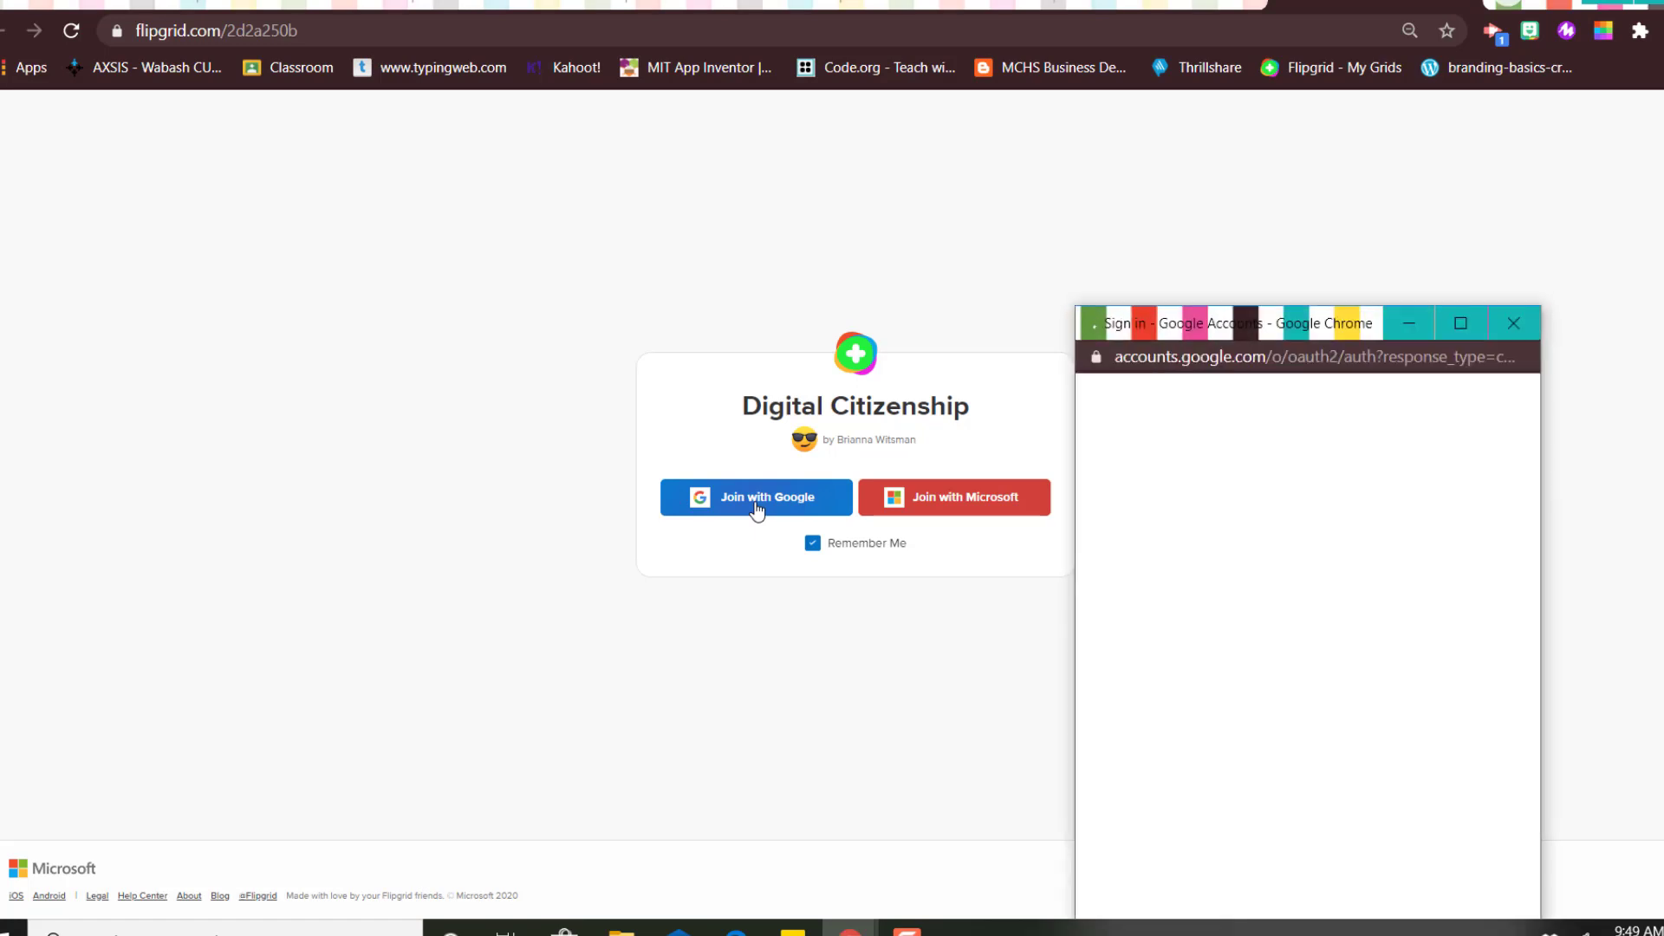
click(756, 497)
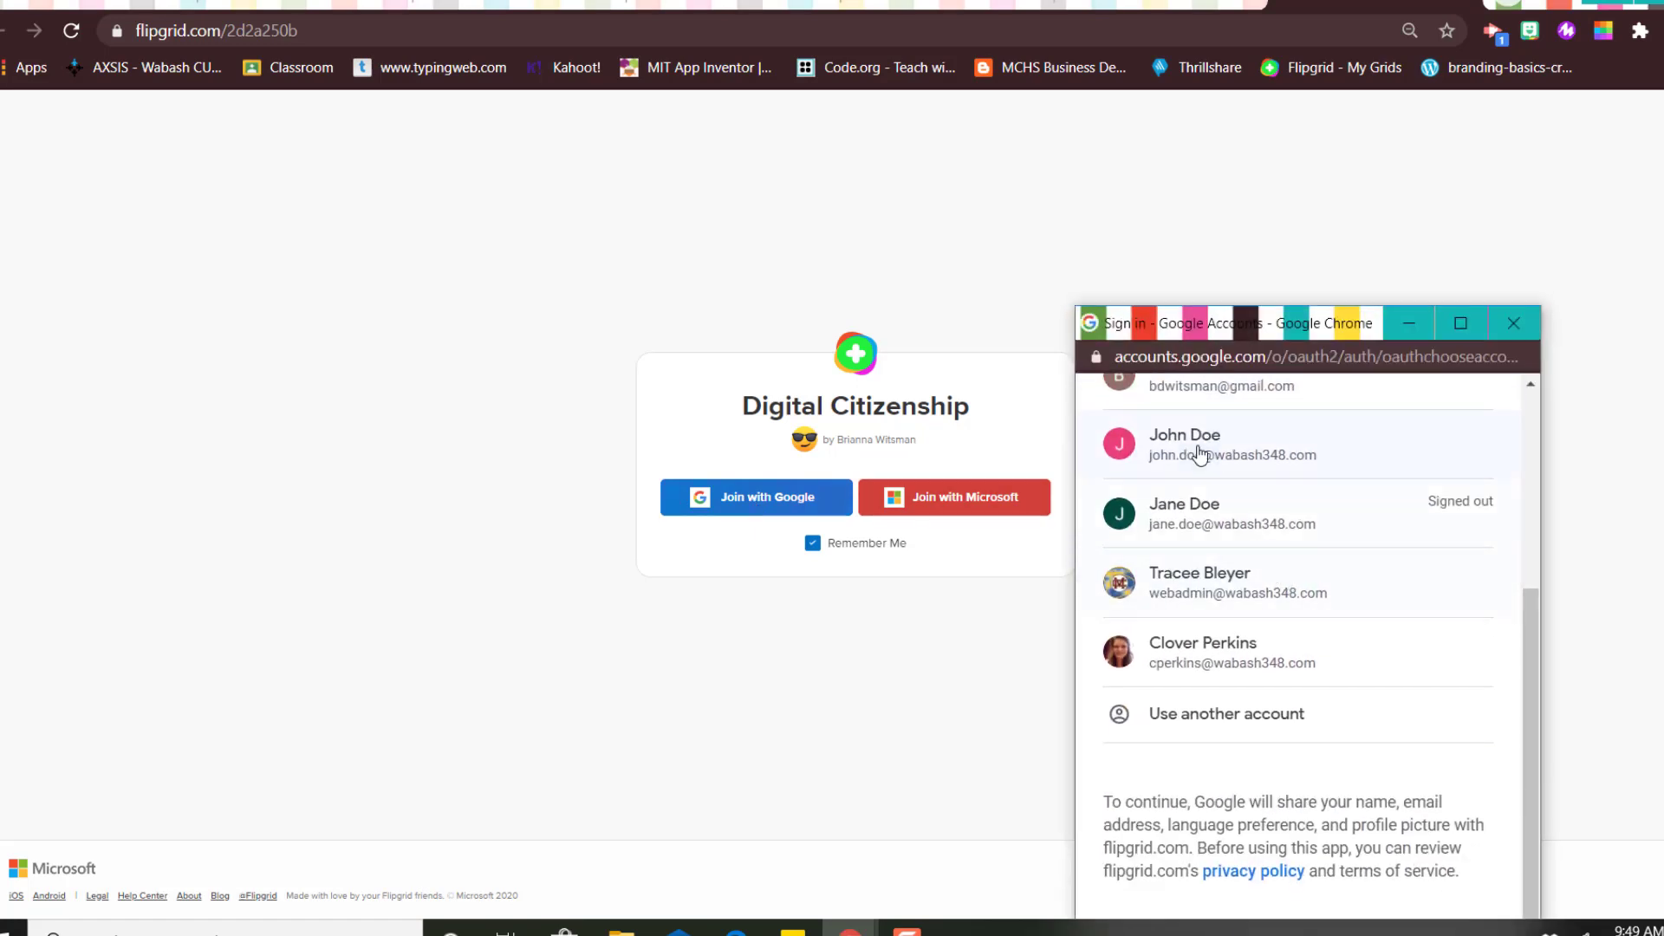
click(1231, 443)
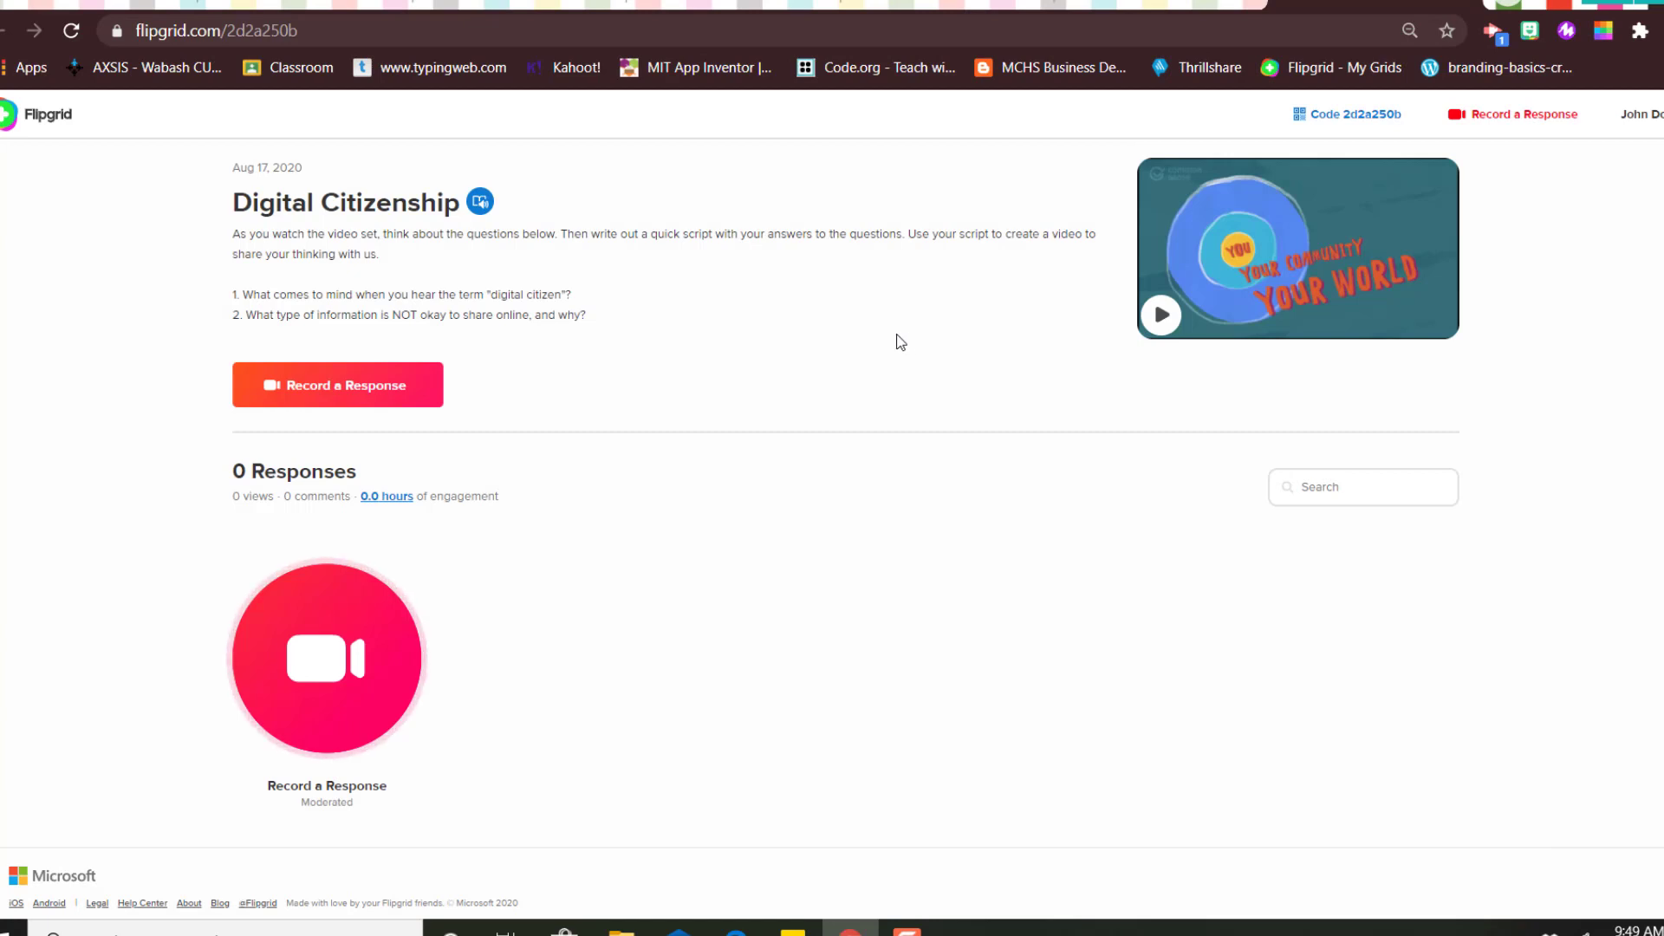
mouse_move(325, 659)
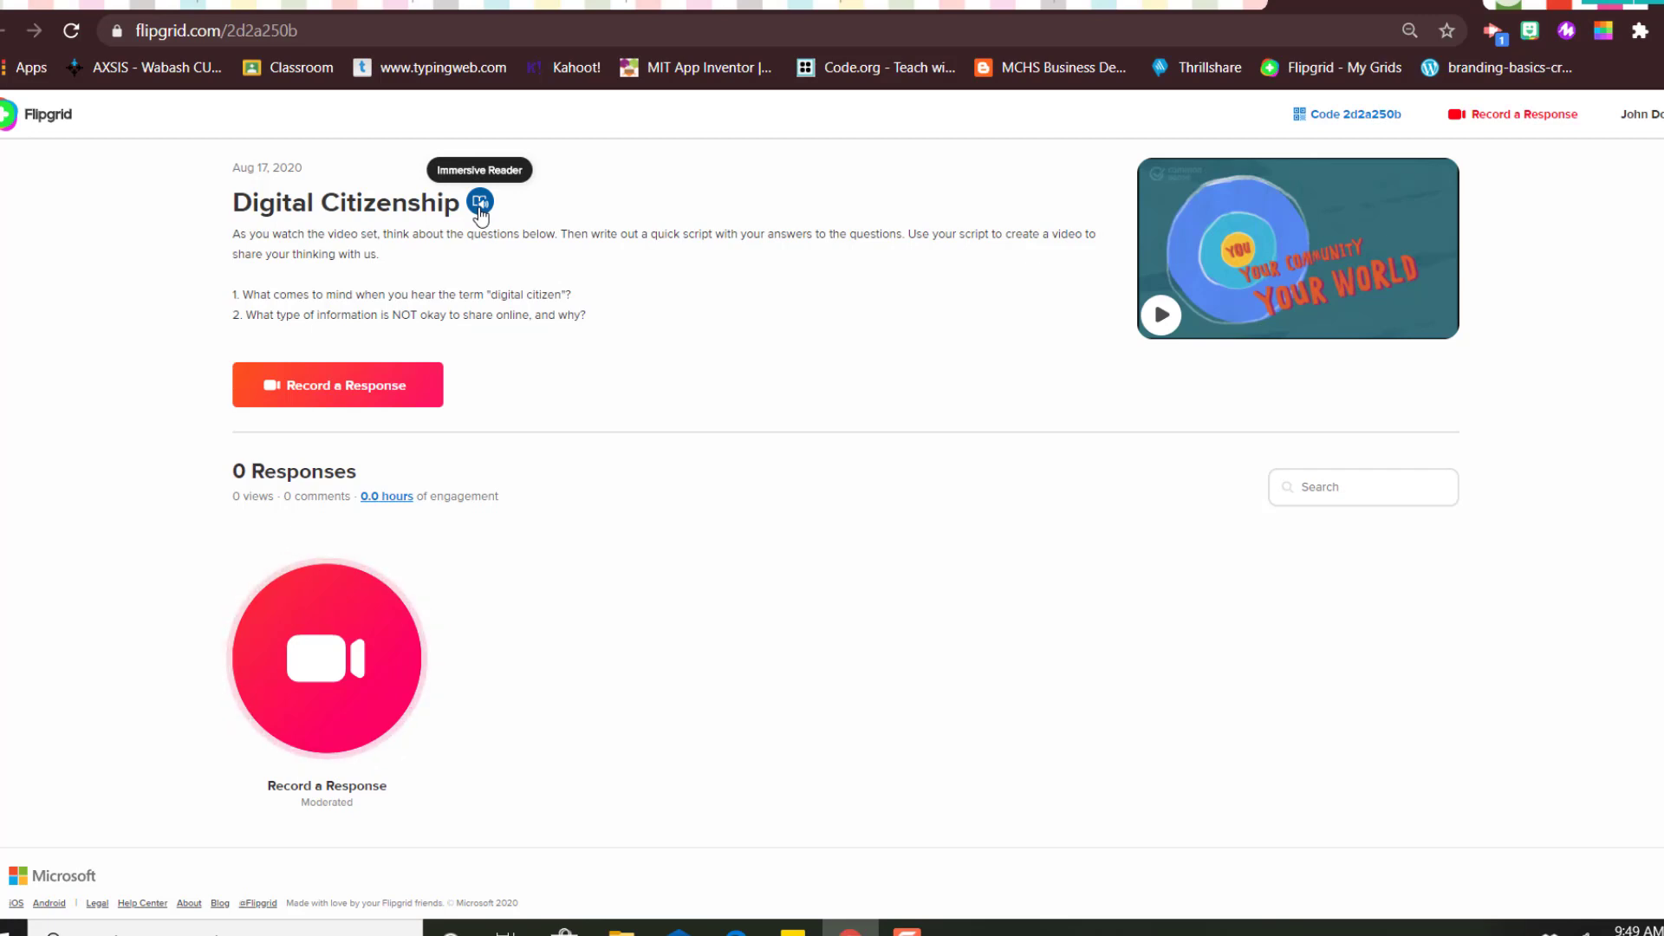
click(478, 201)
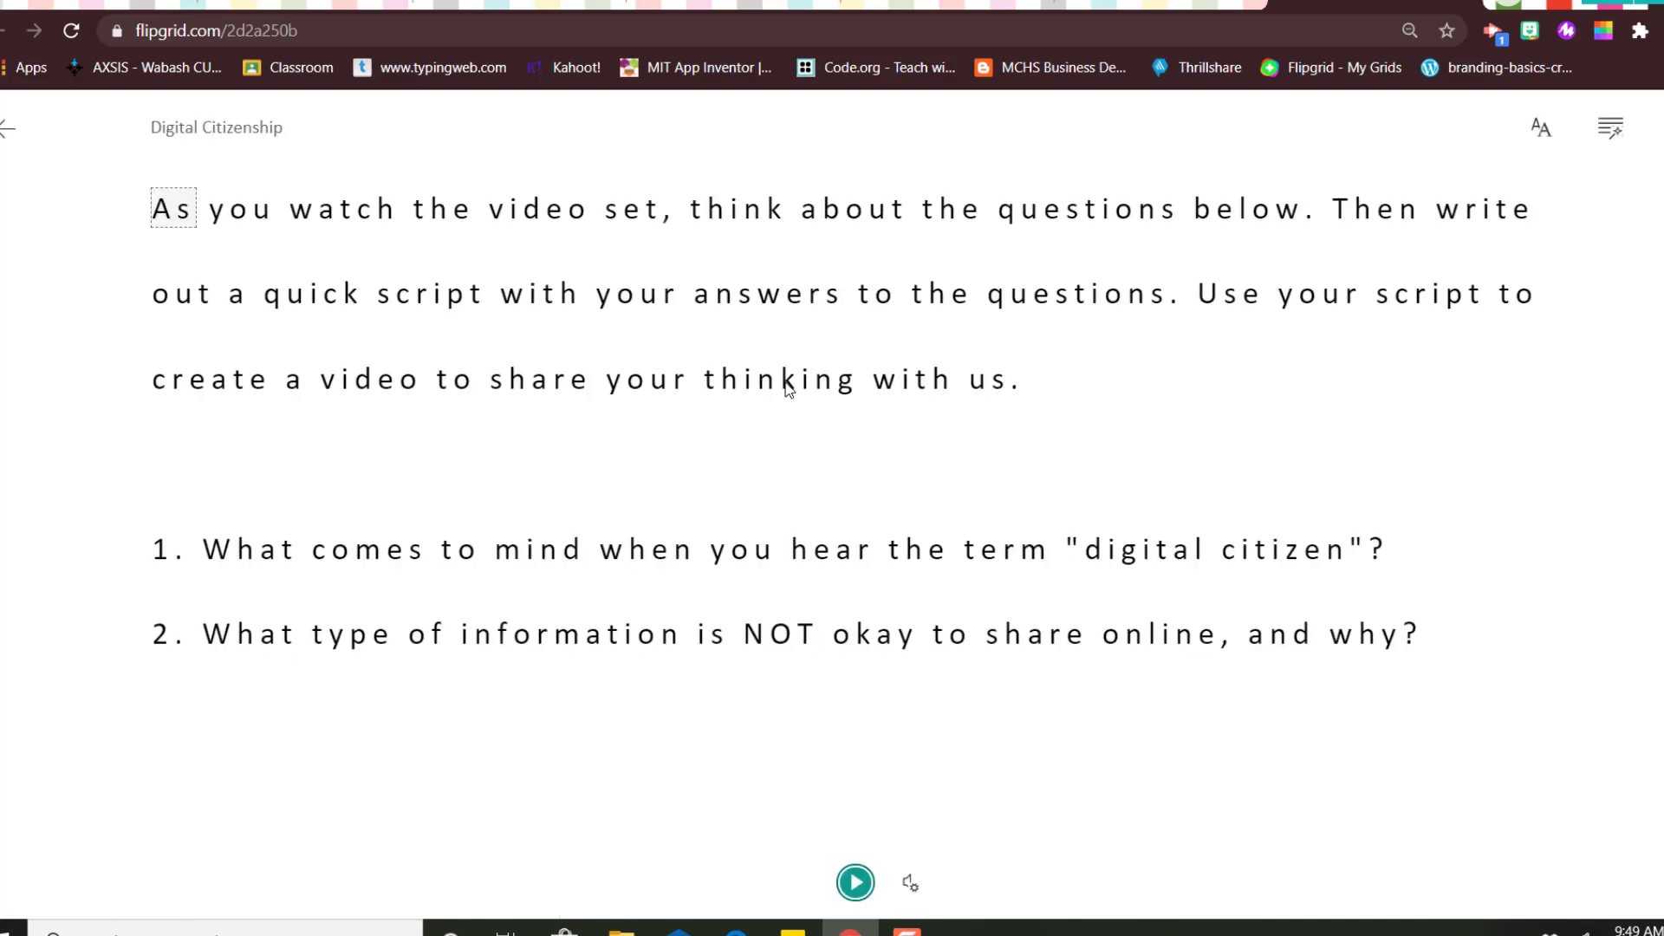
mouse_move(854, 880)
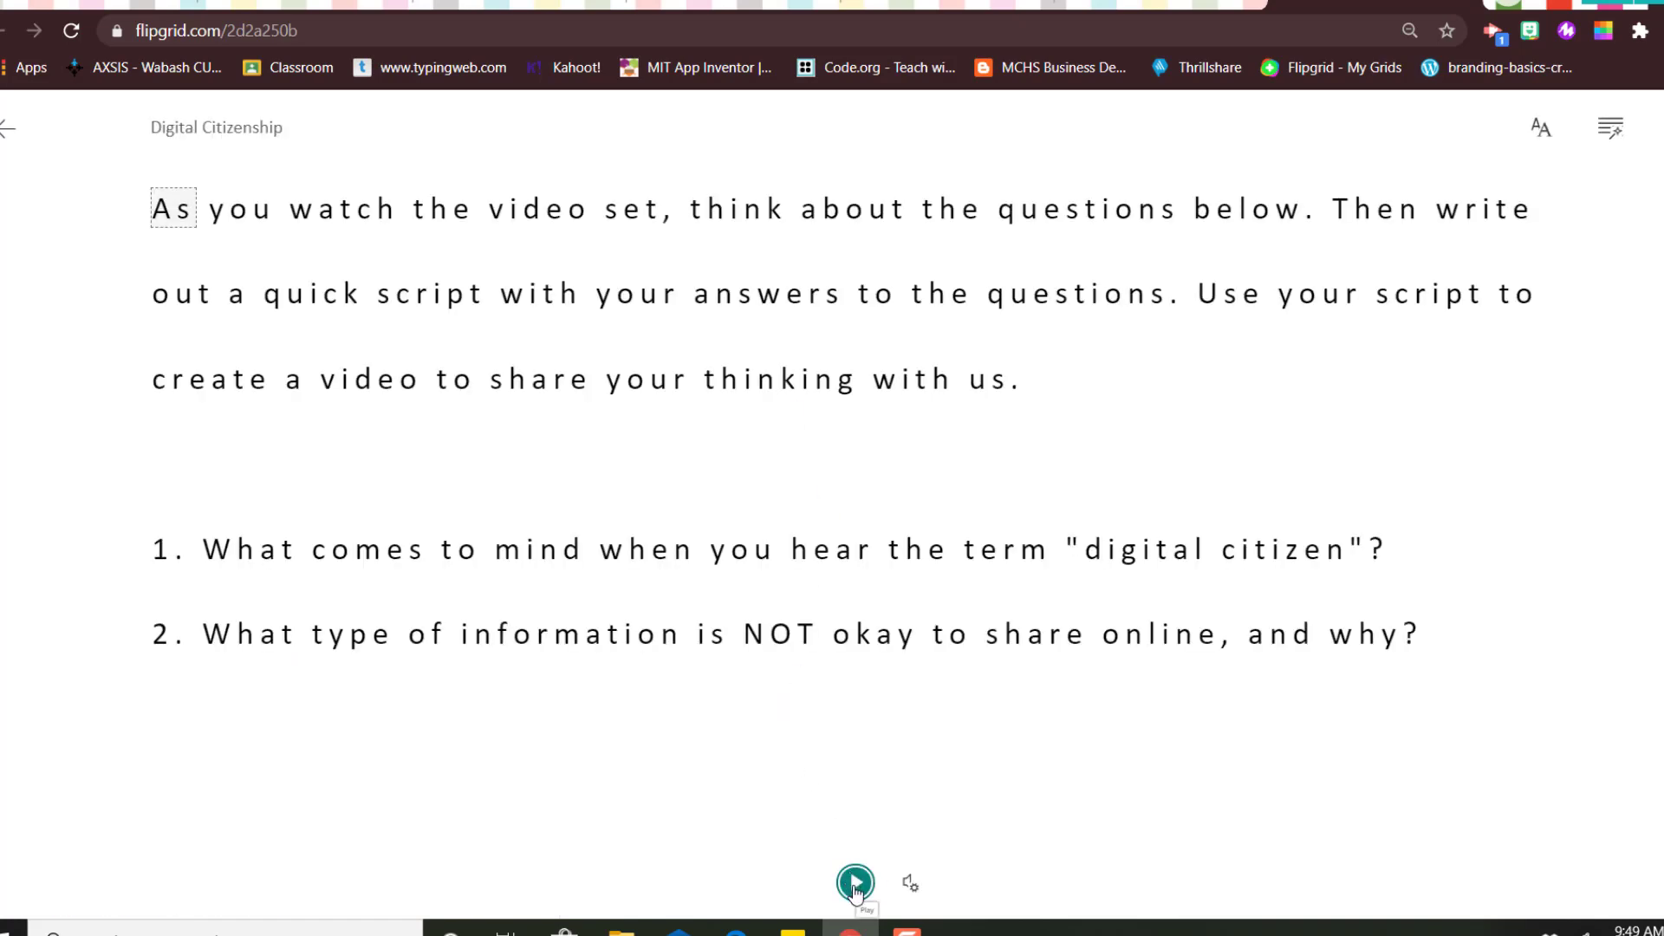
click(855, 882)
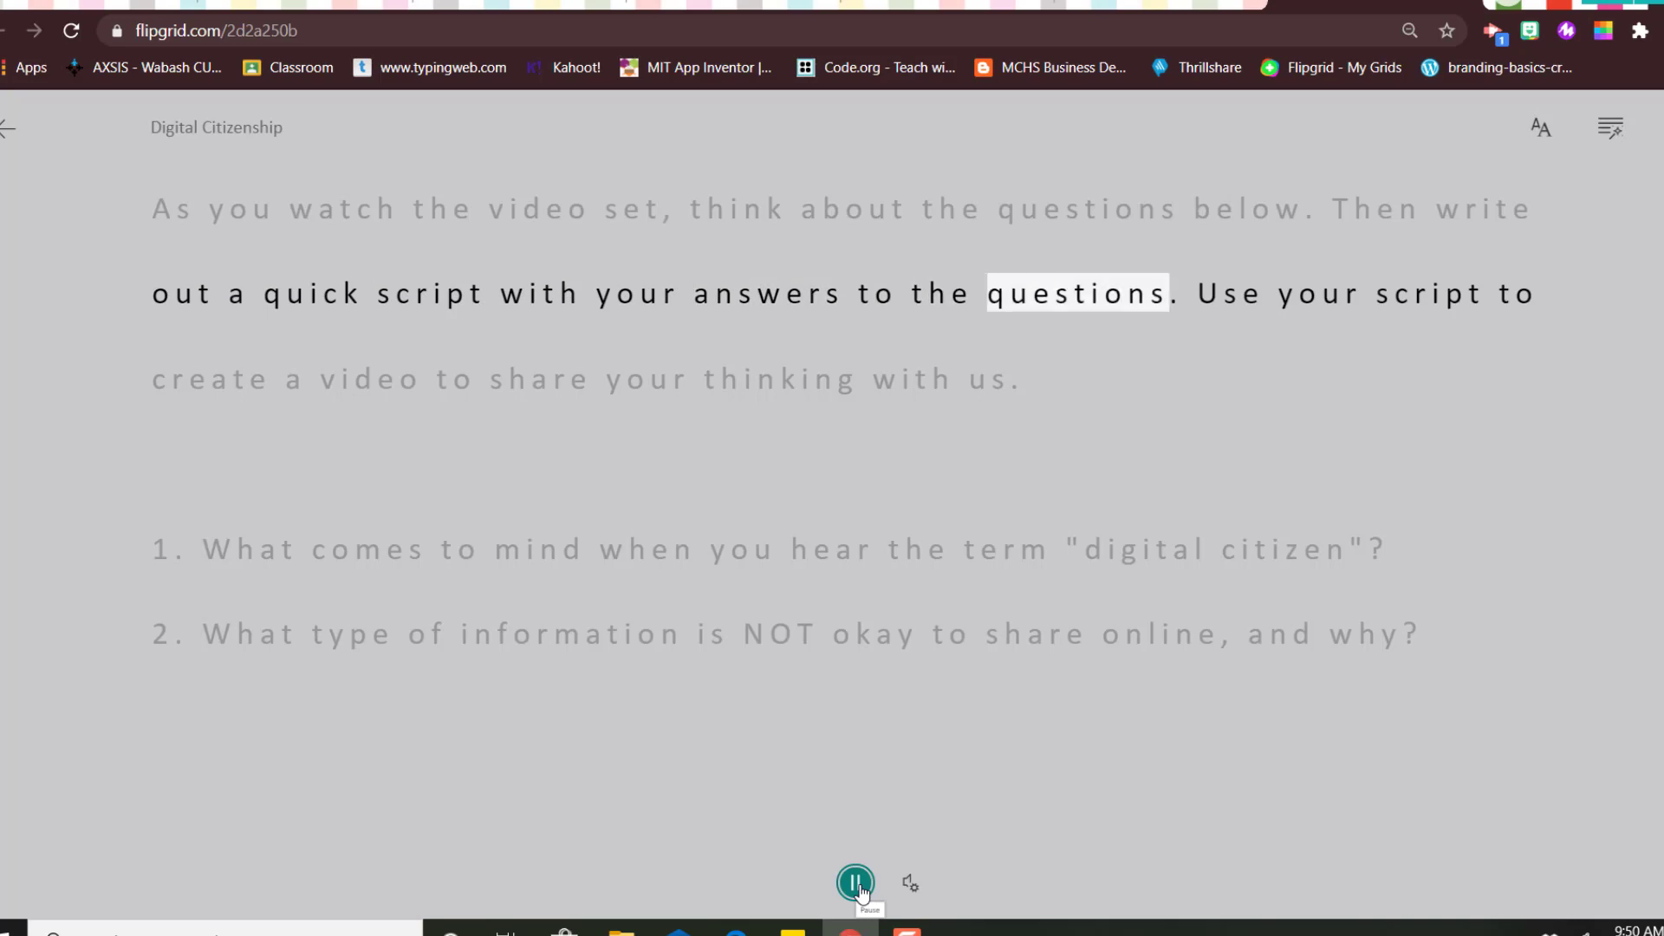
click(854, 882)
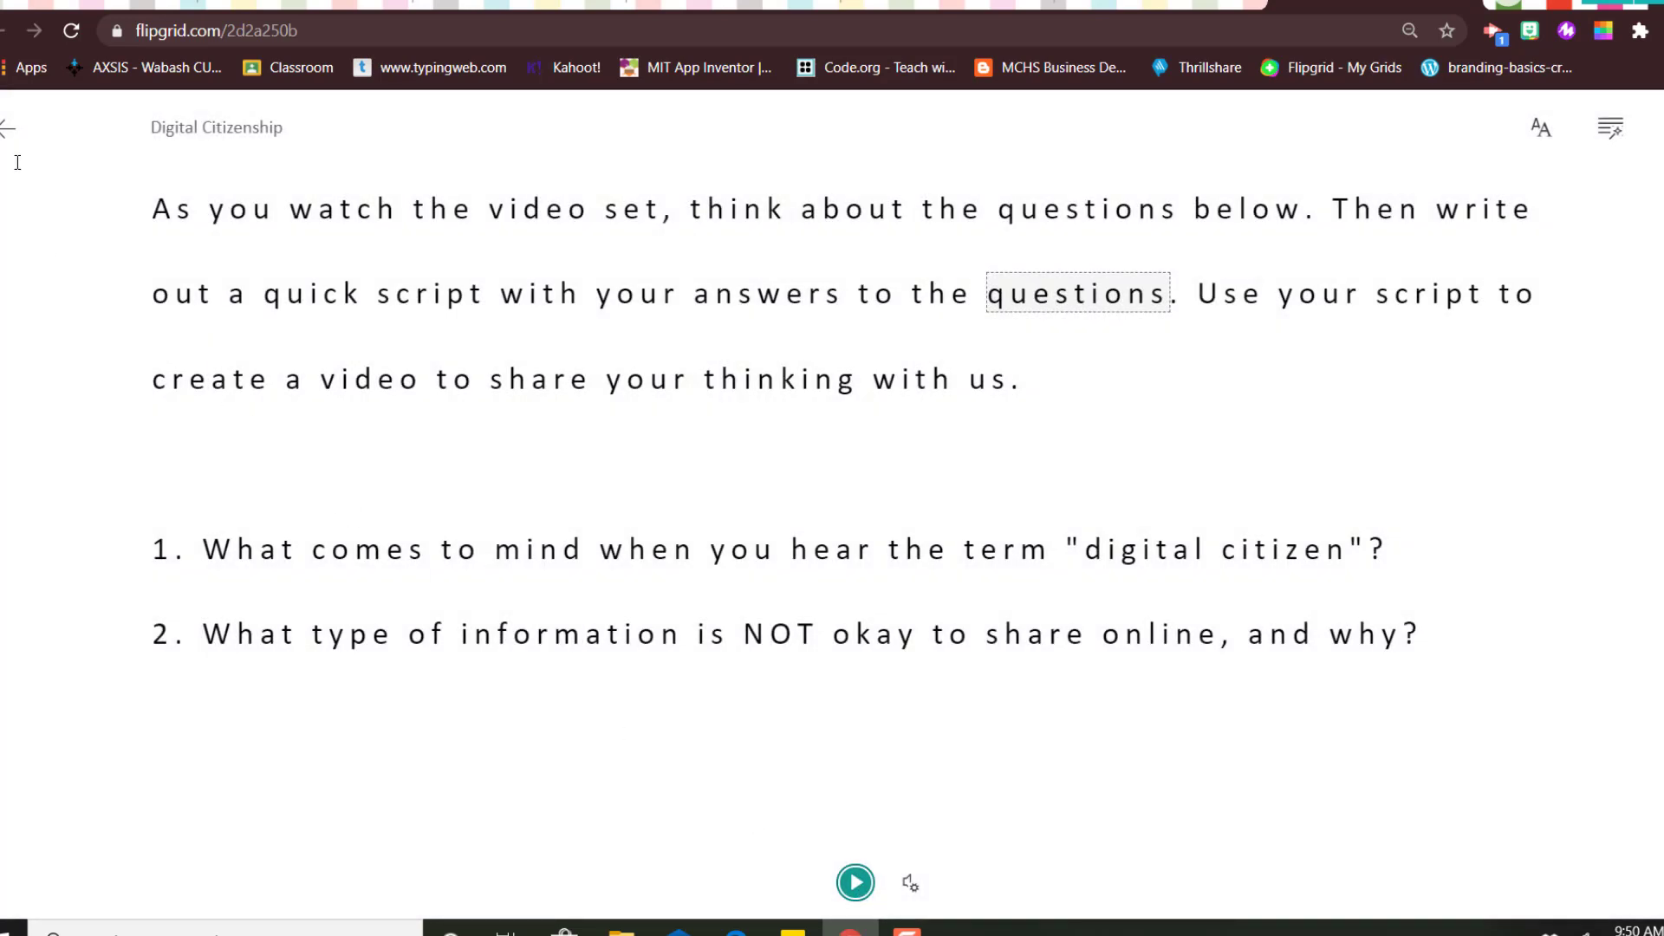
mouse_move(29, 149)
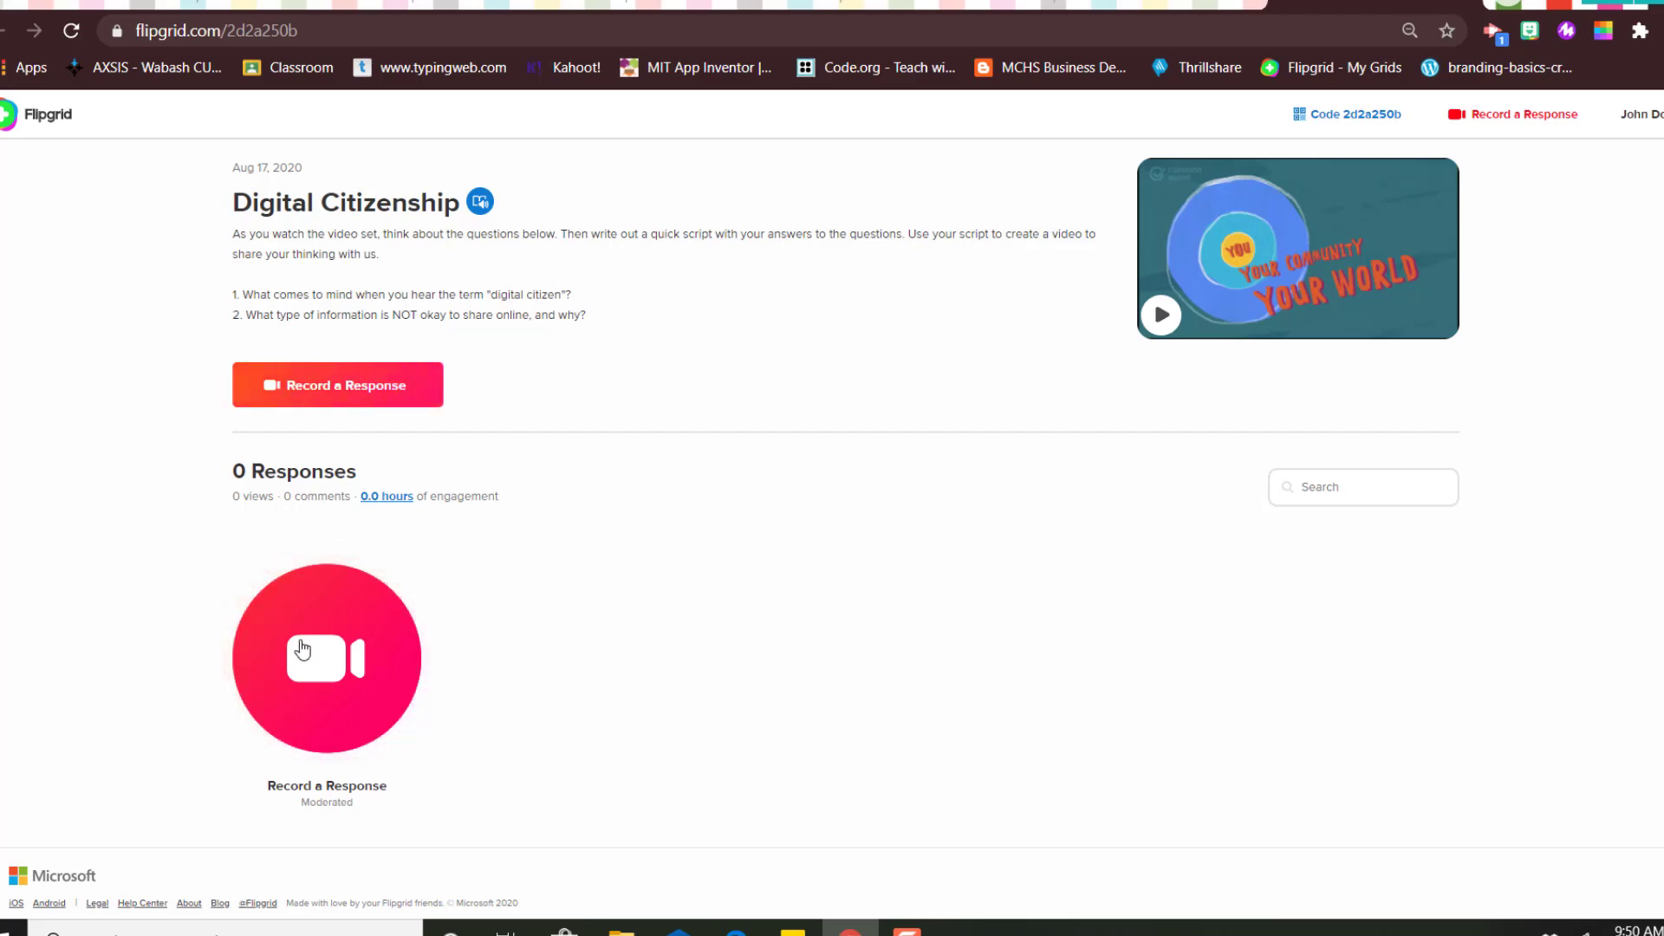
Start a new video response from the Record a Response camera button.
click(326, 658)
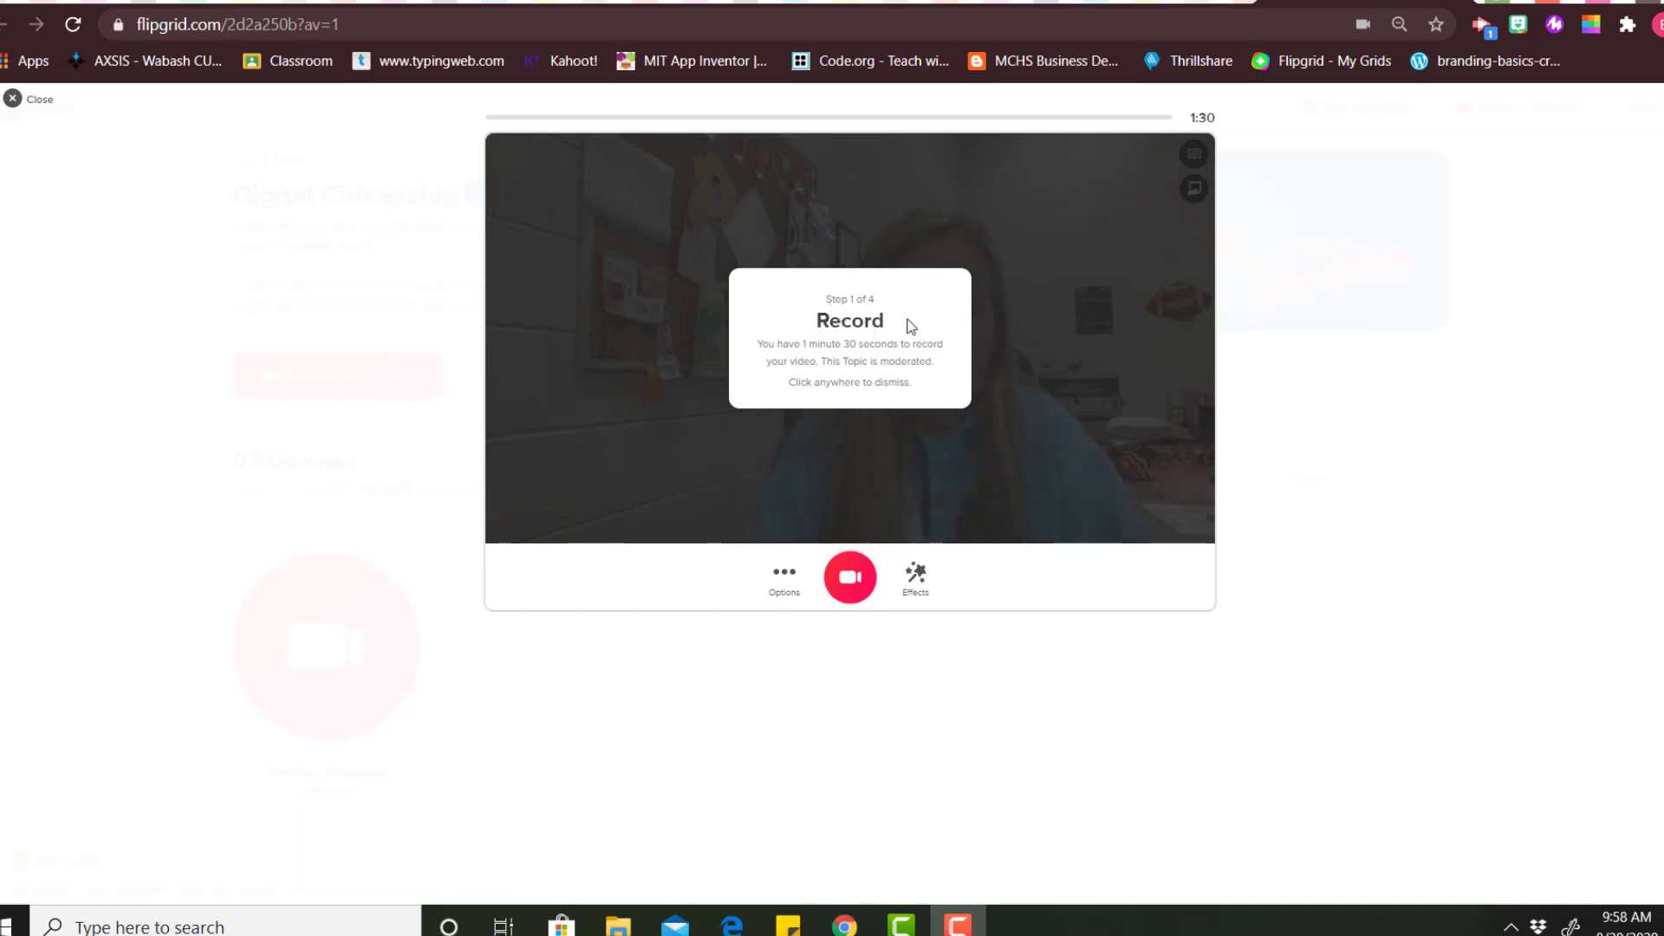
mouse_move(789, 374)
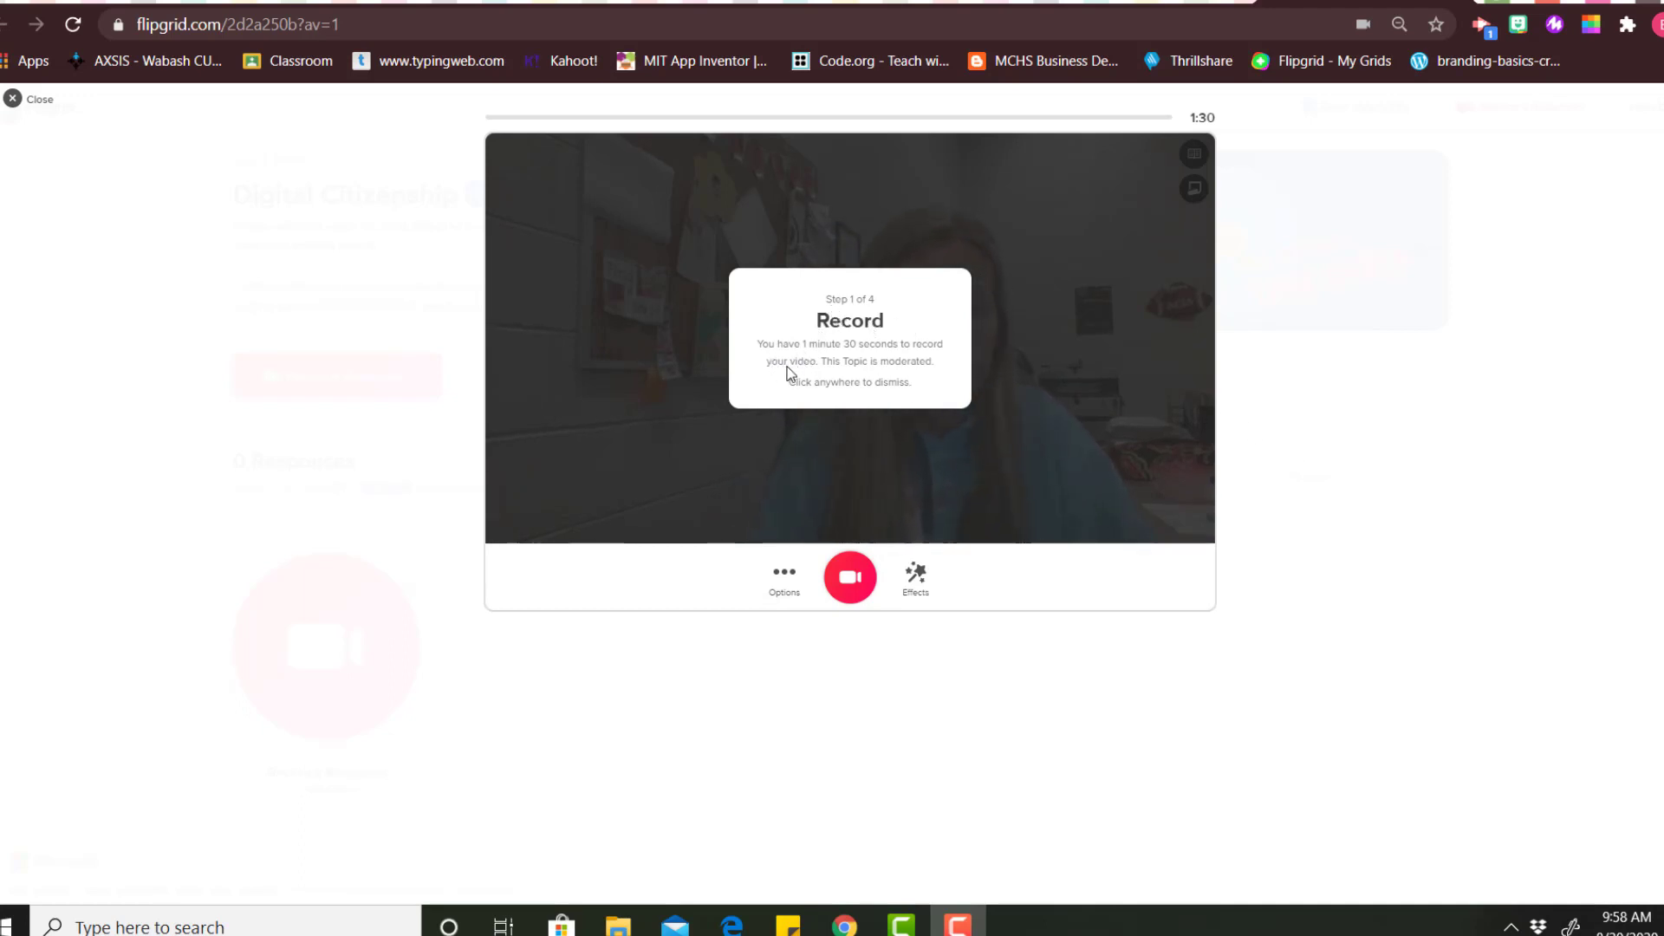
mouse_move(830, 360)
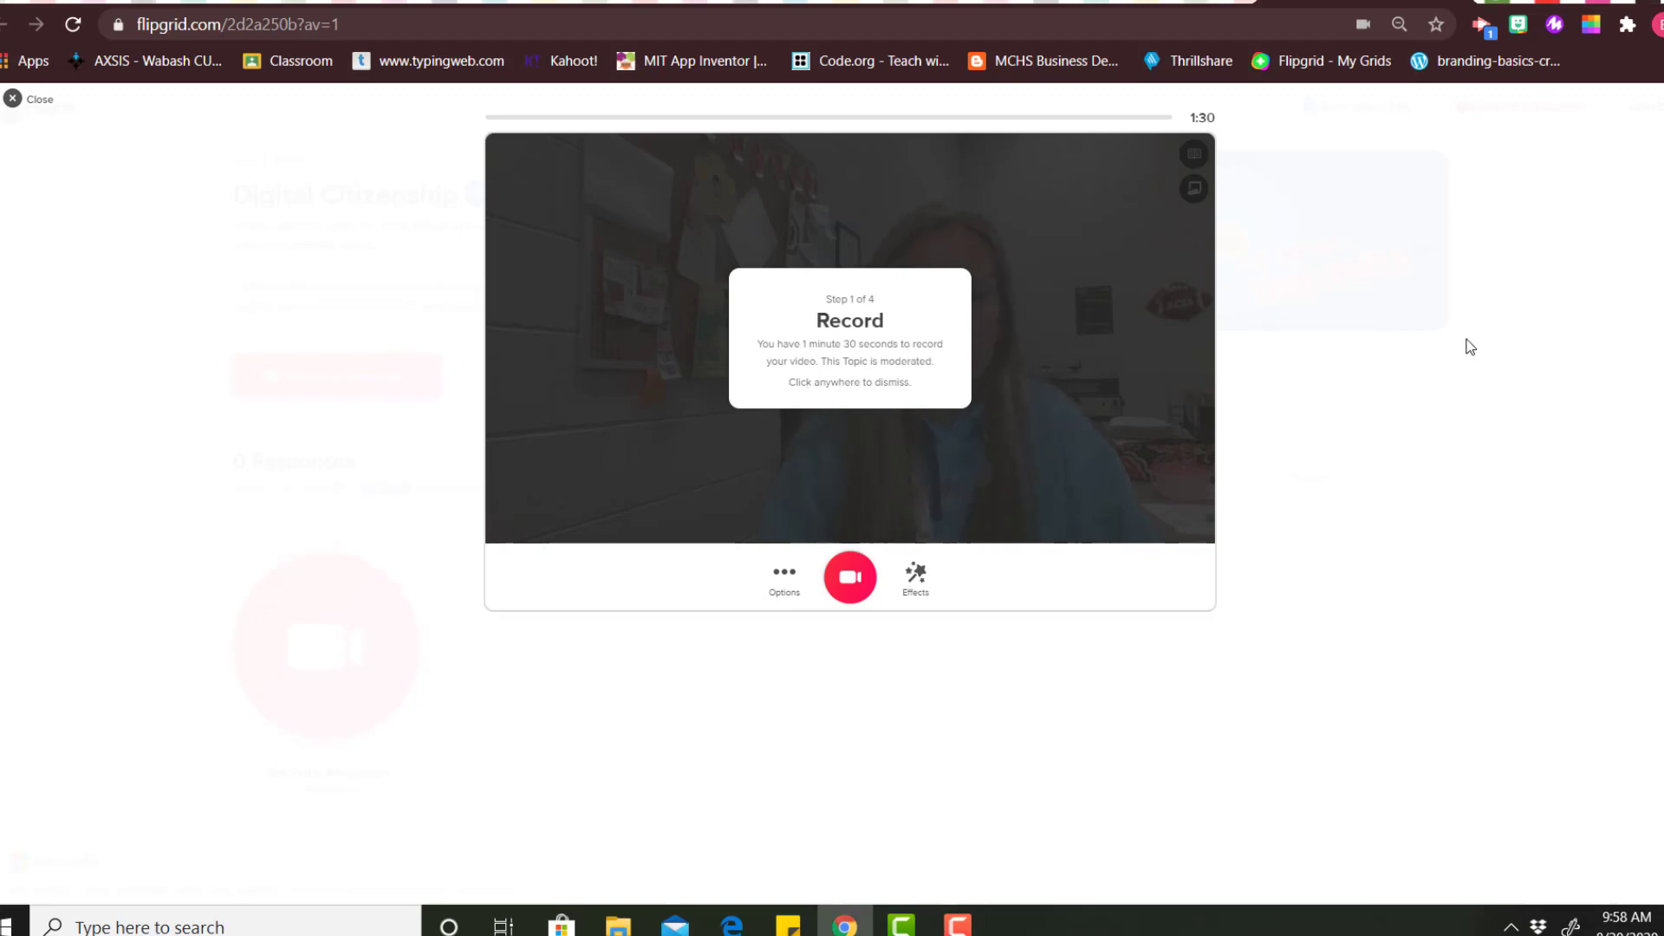
Apply a pink-teal colour filter to the camera preview from the Effects filters.
click(849, 338)
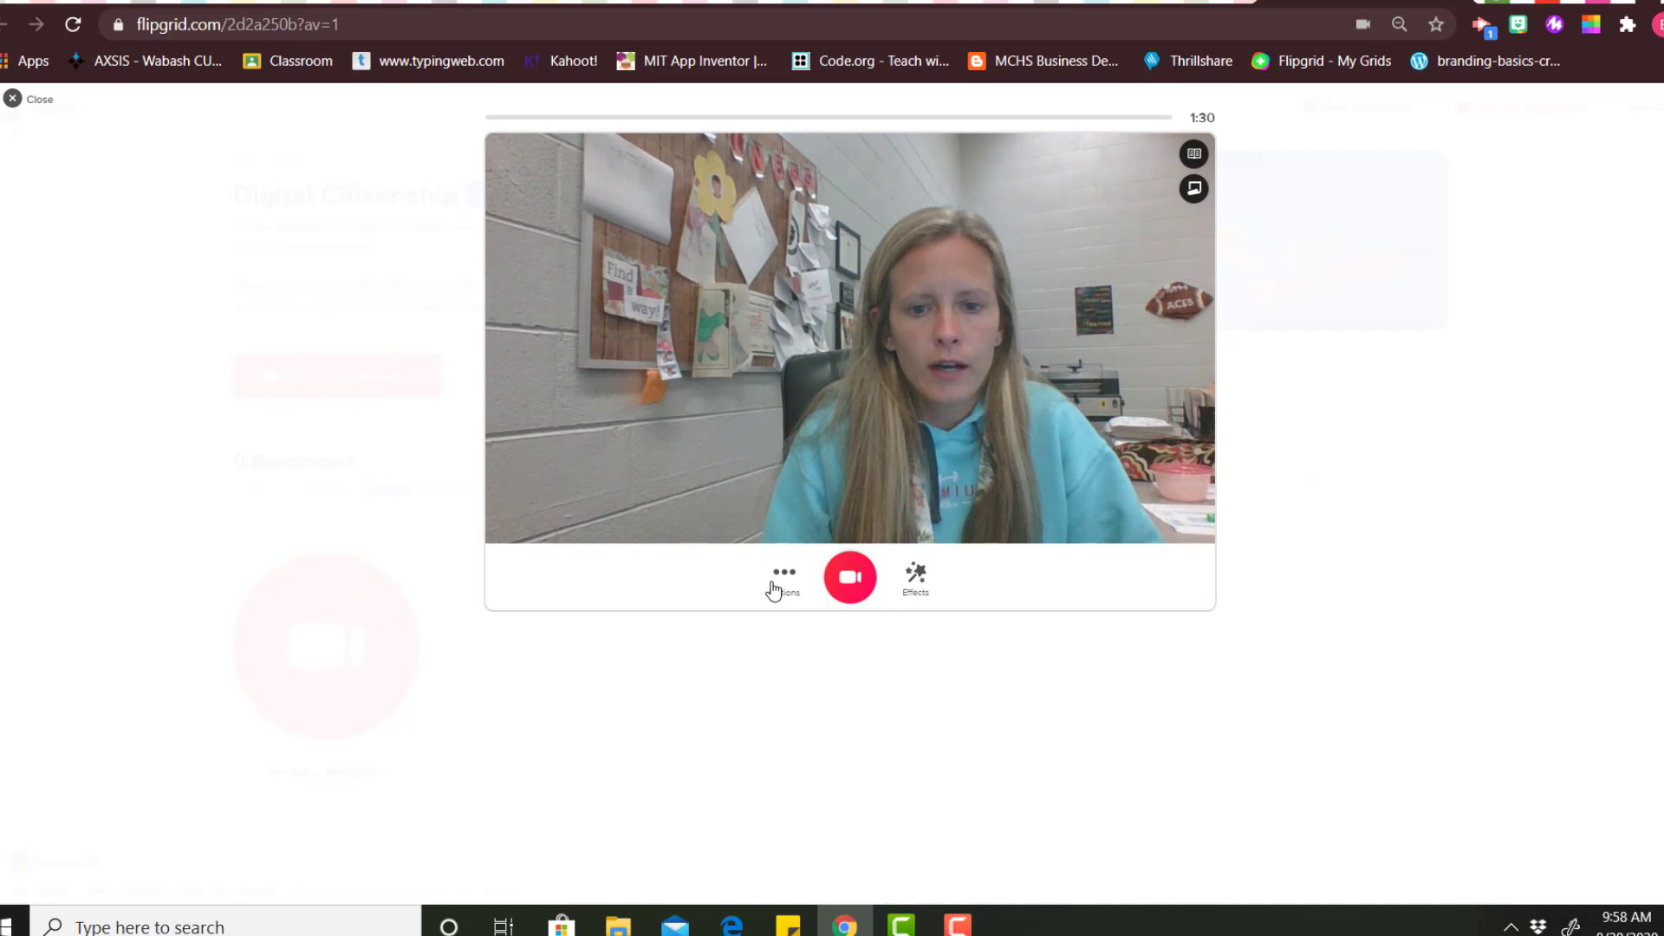
click(784, 579)
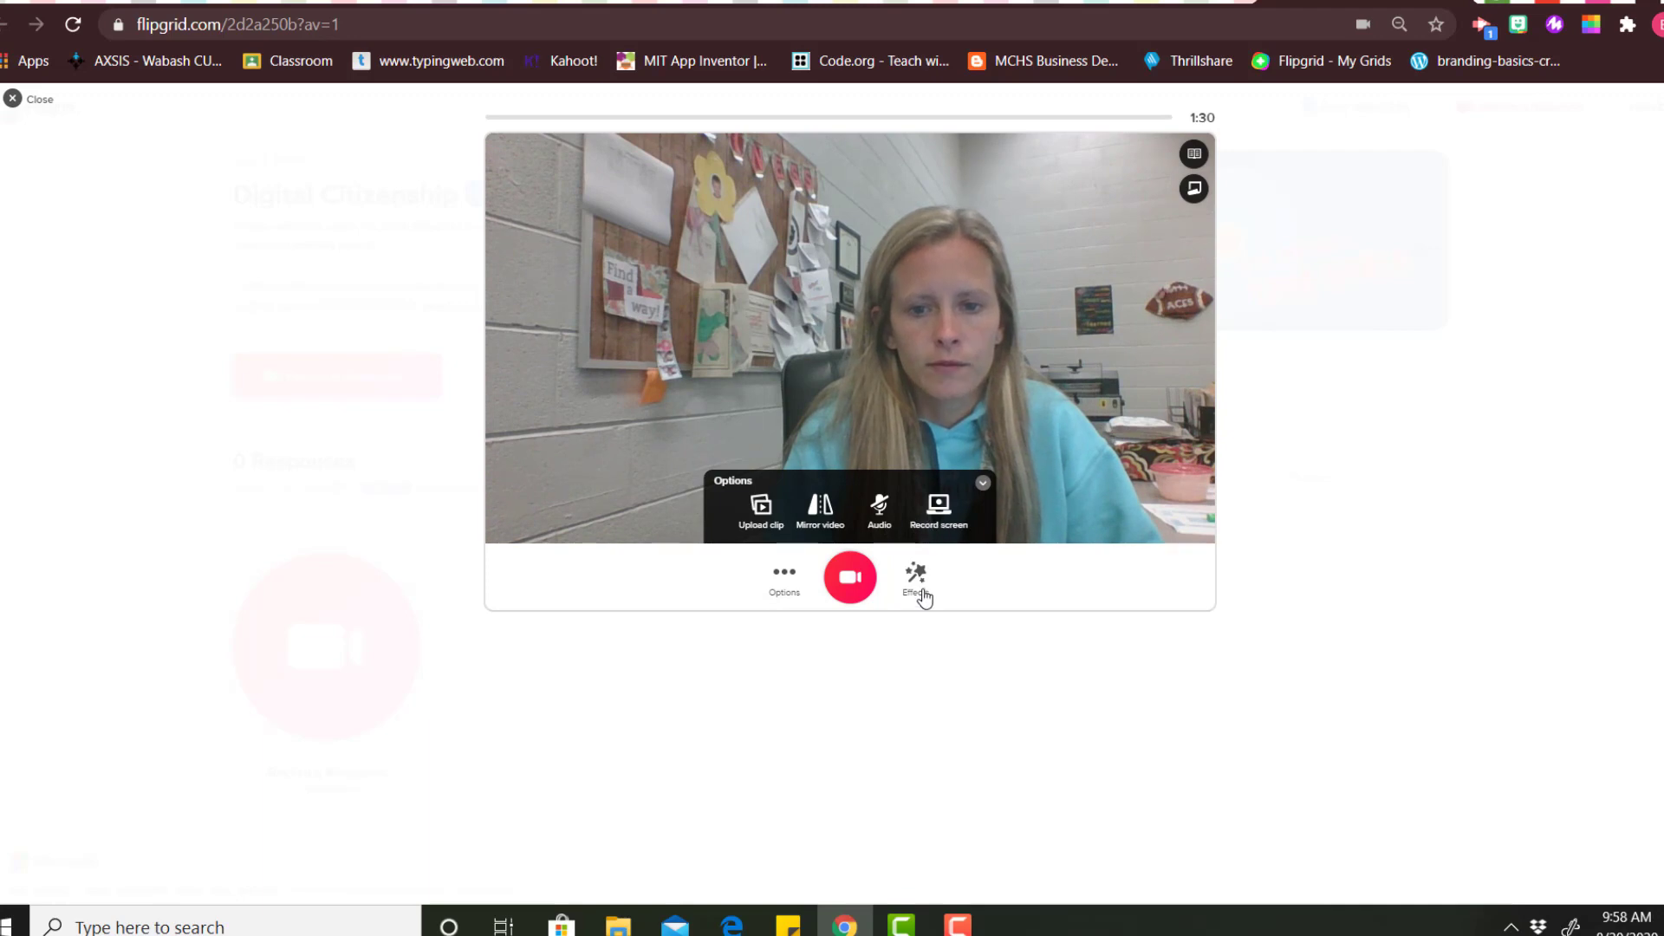
click(916, 579)
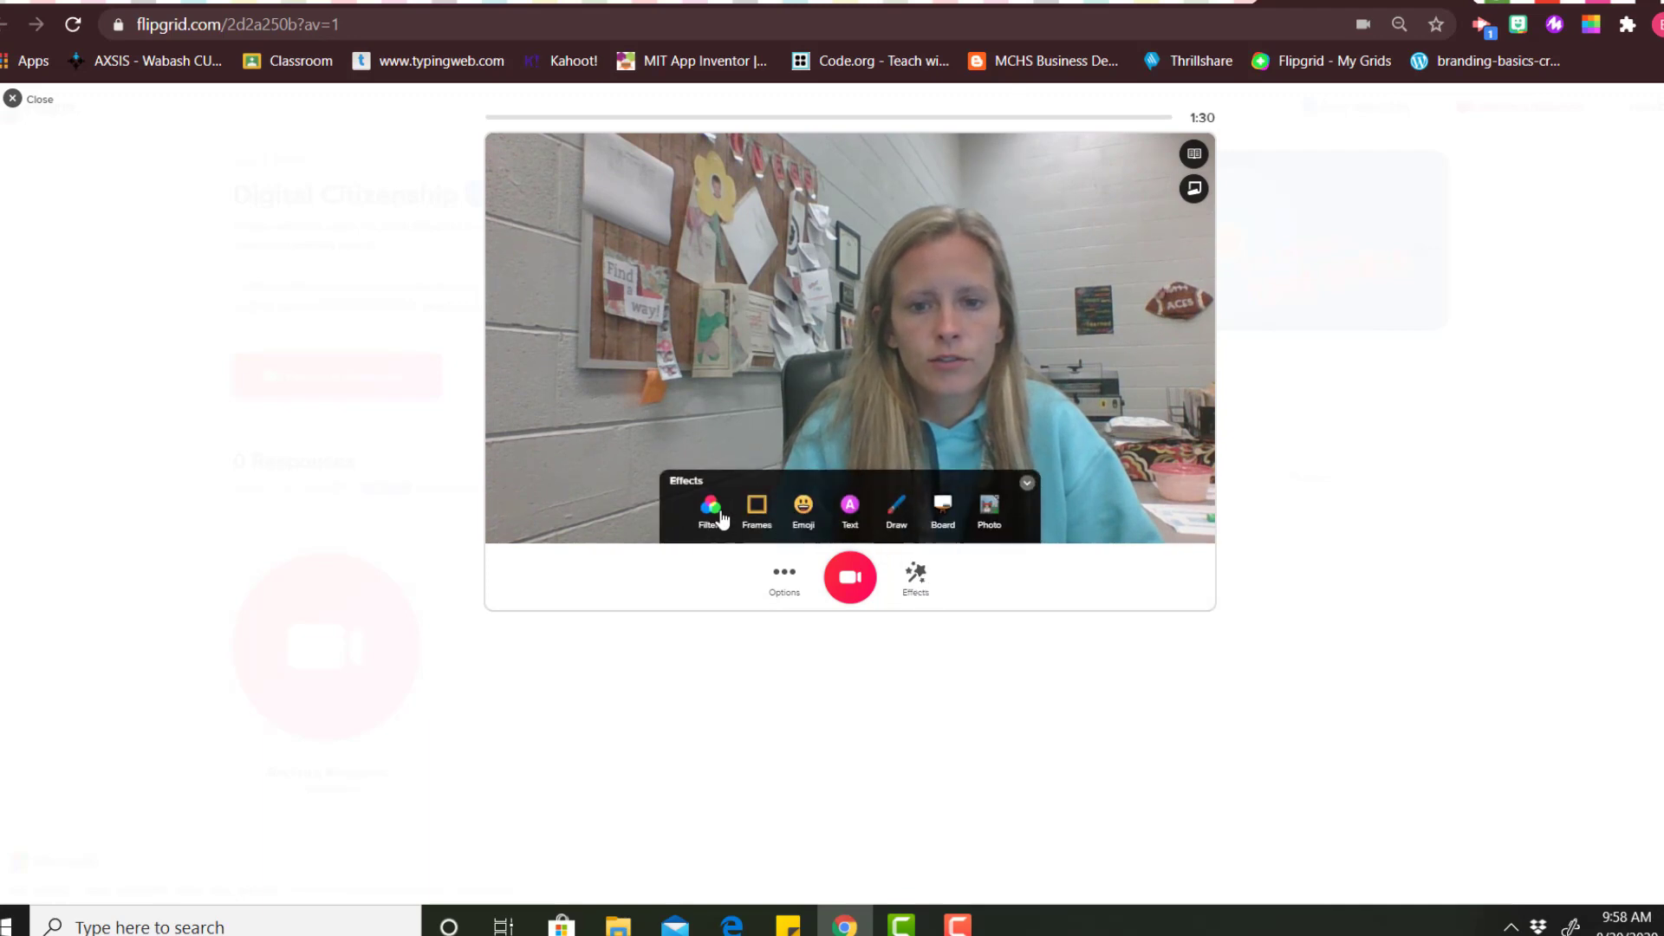
click(710, 508)
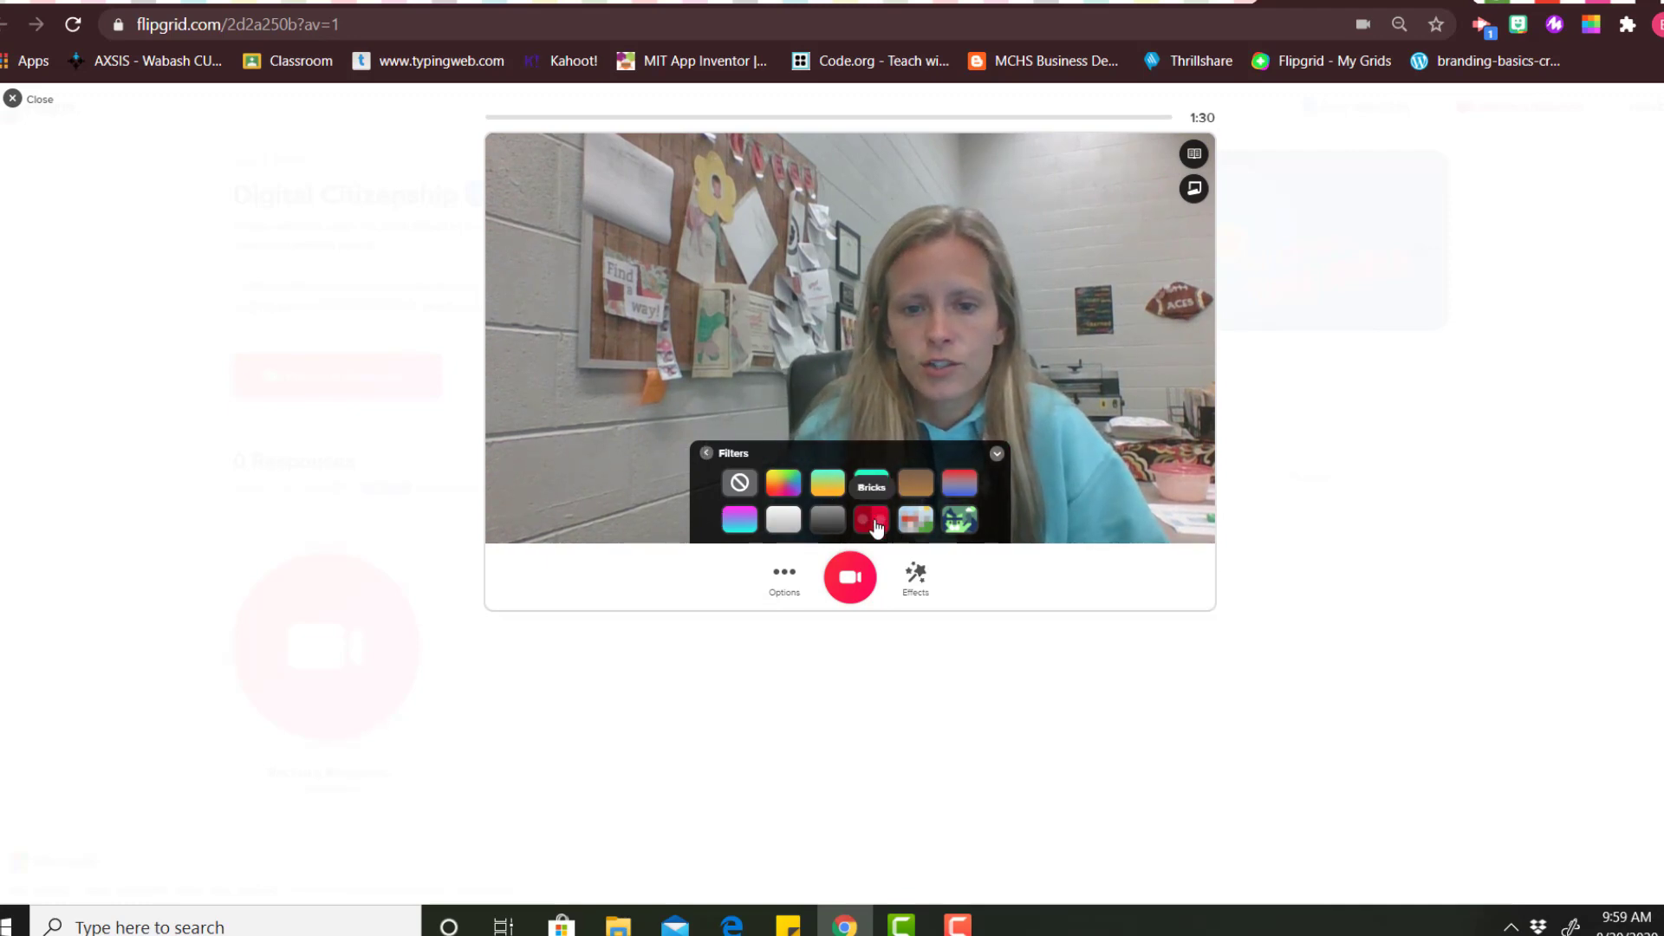
click(915, 518)
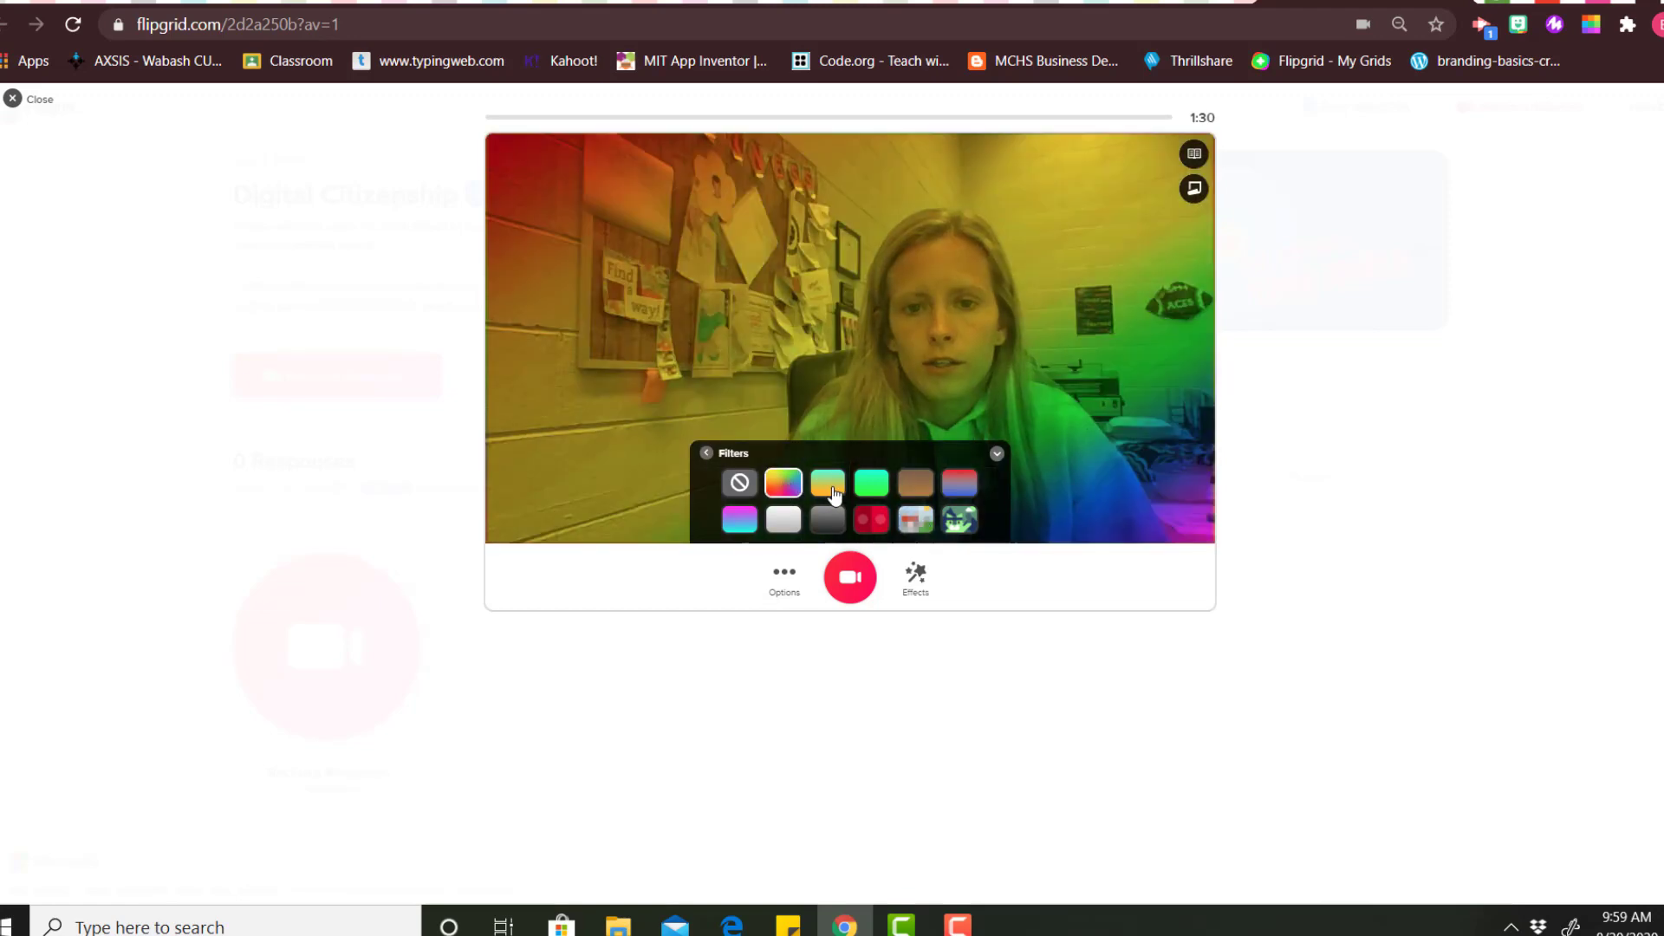
click(738, 518)
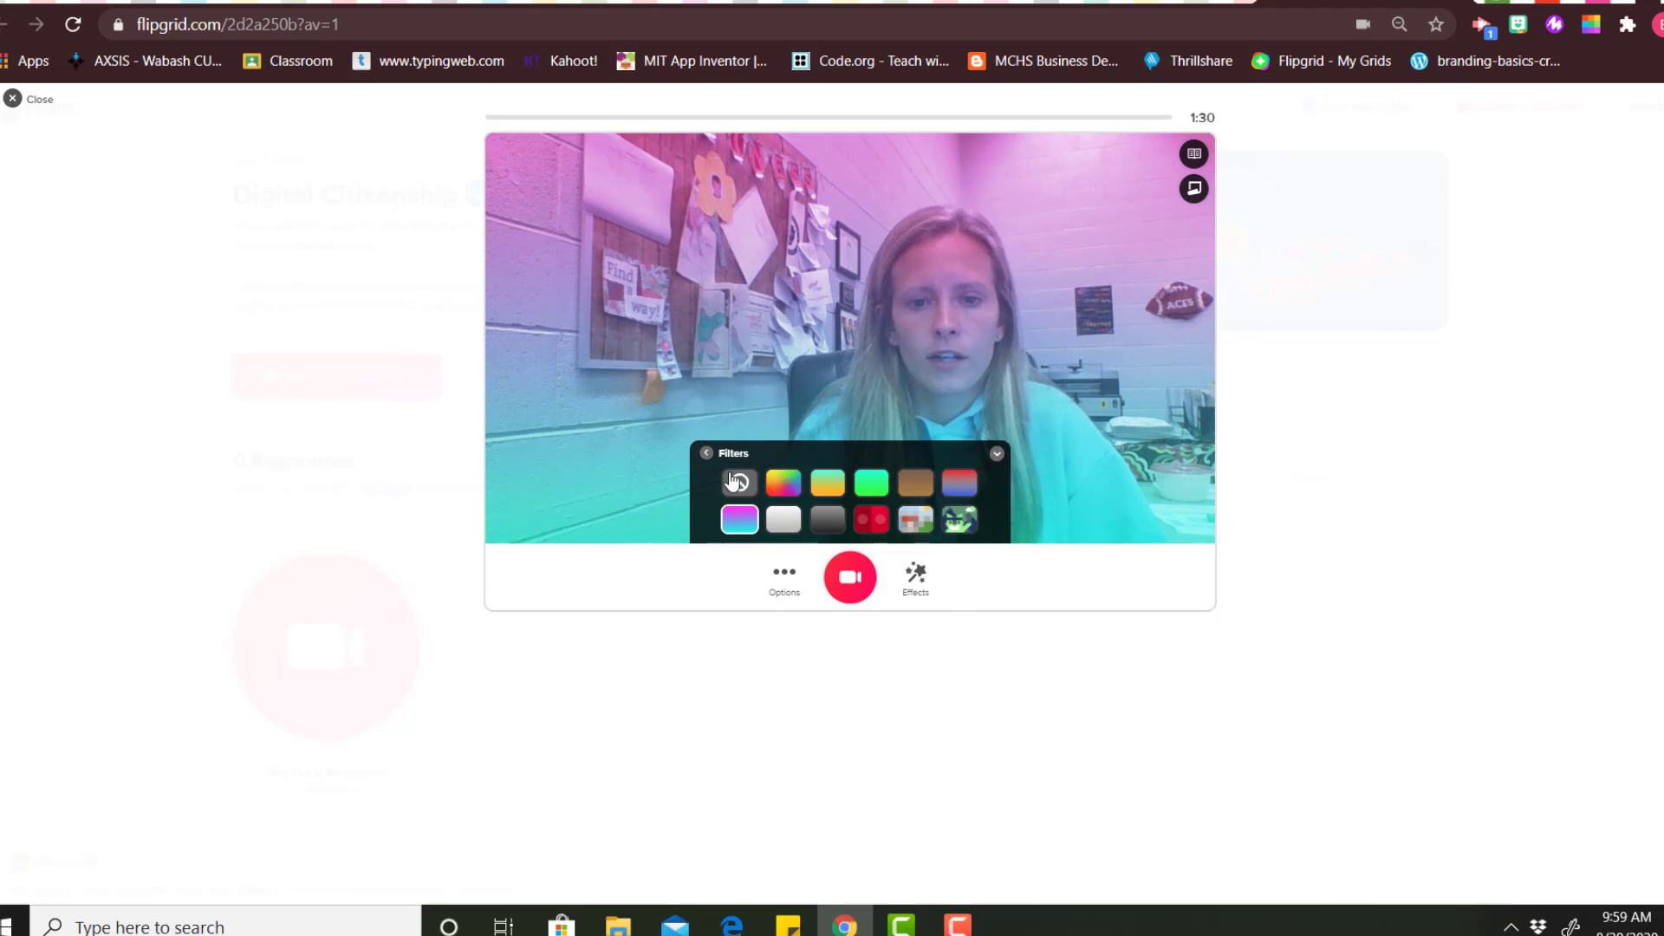
Put the colourful floral frame around the filtered camera view.
click(705, 453)
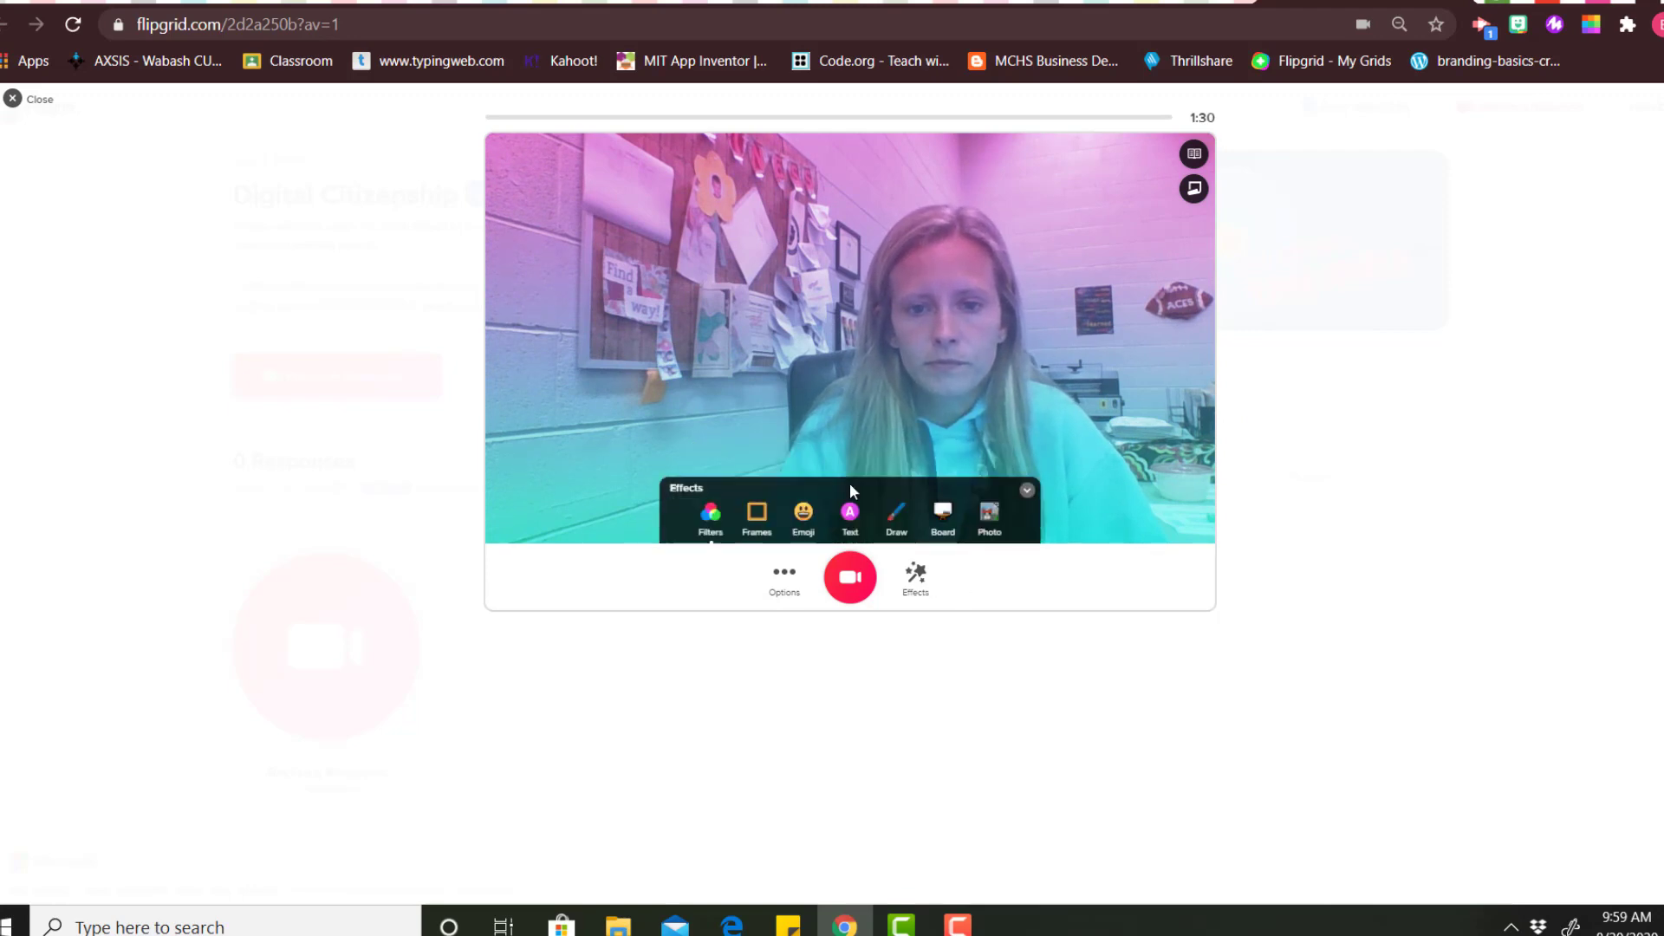
click(755, 520)
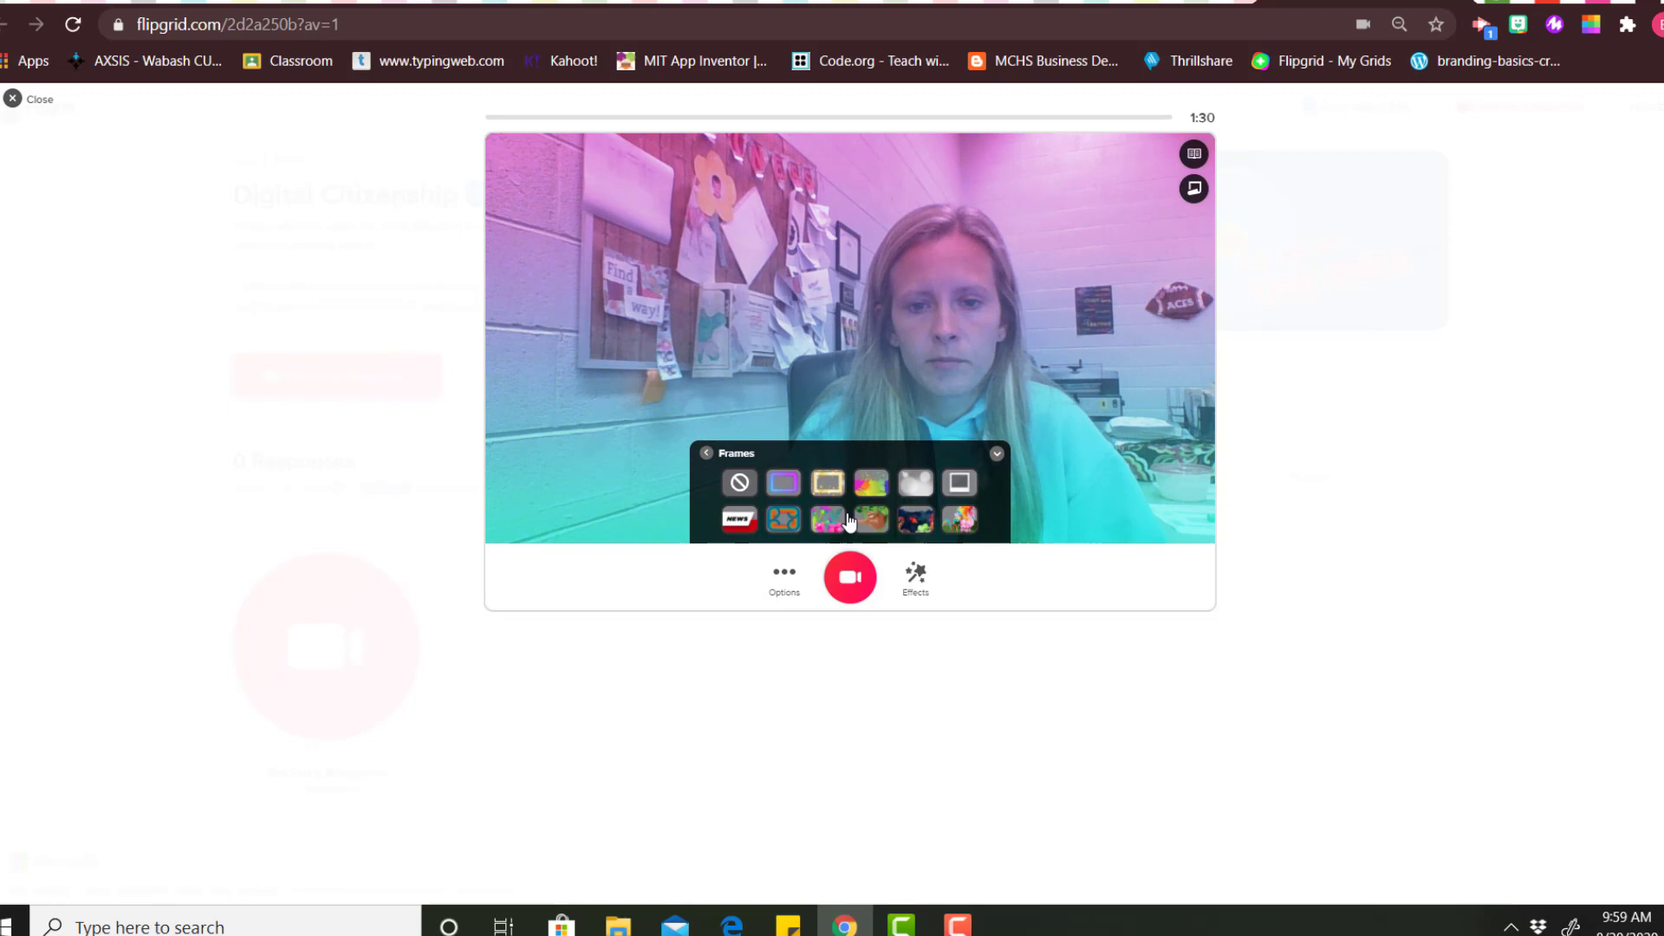
click(829, 518)
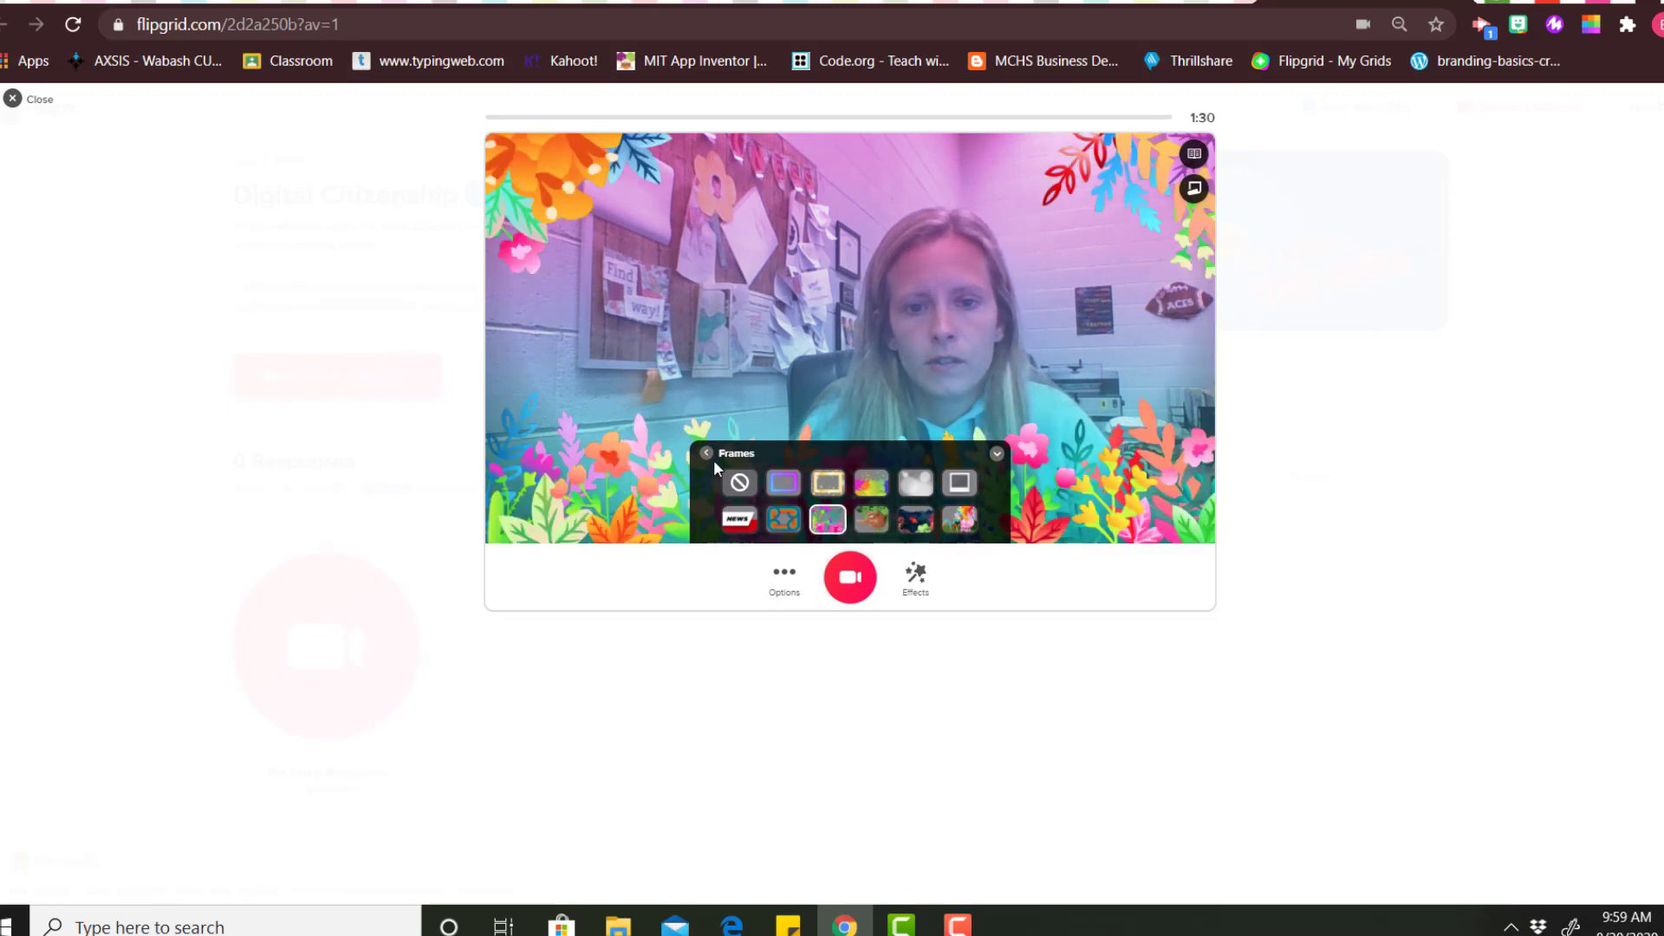
click(708, 453)
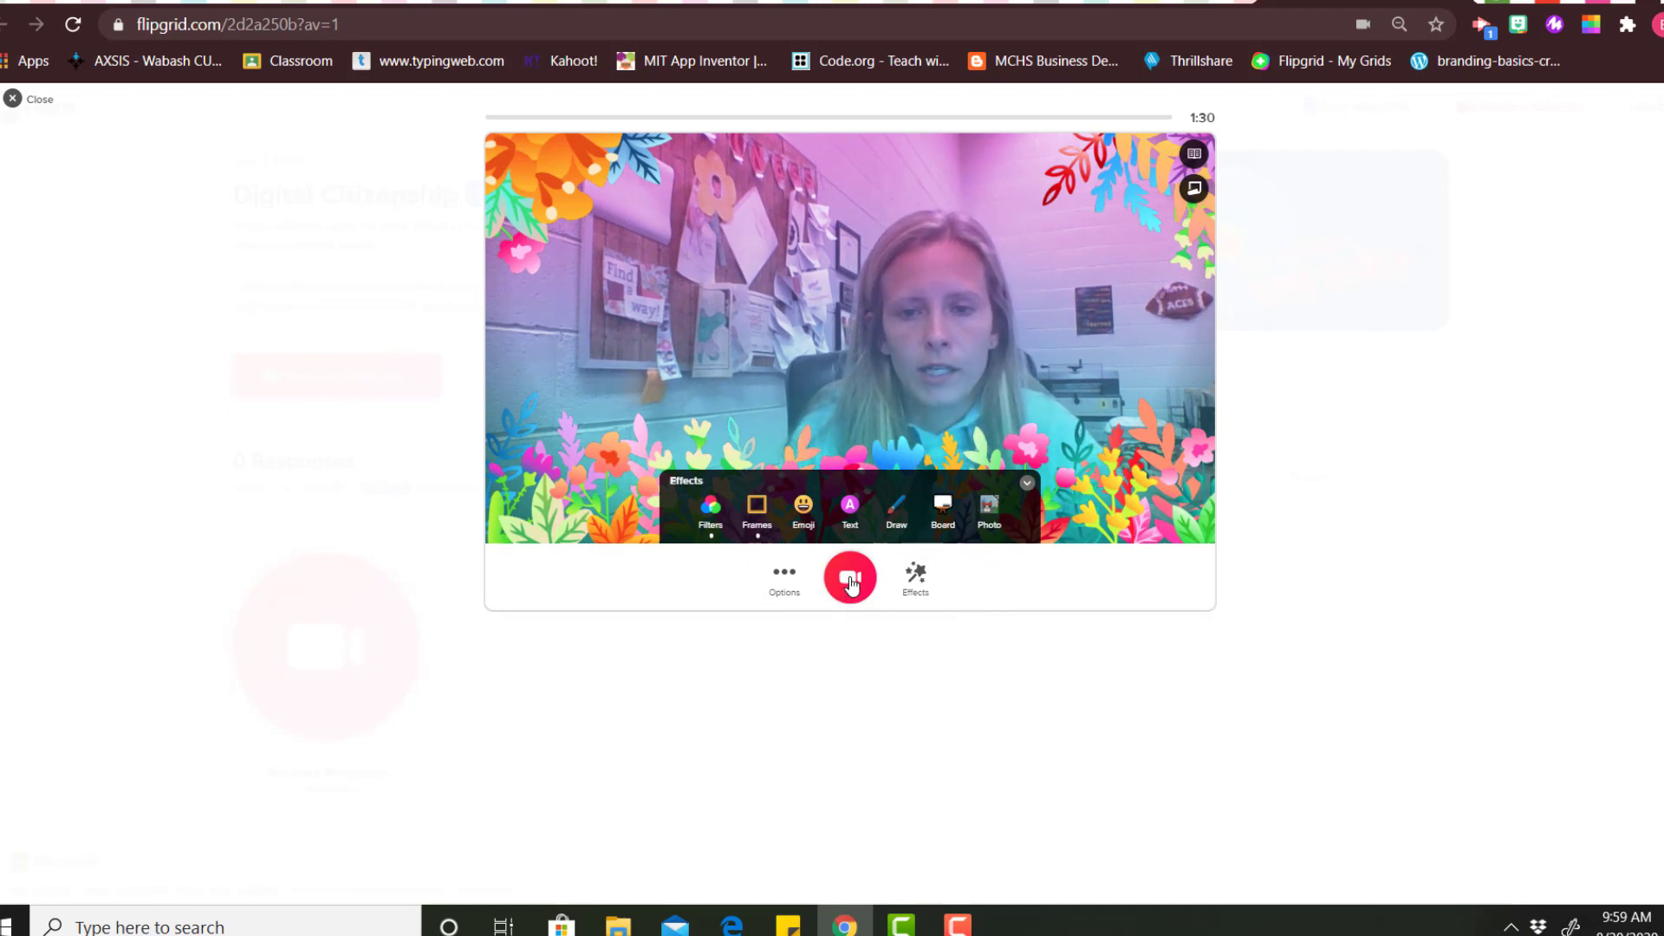
Record with the grid board added and the camera shown beside it in split screen.
click(850, 577)
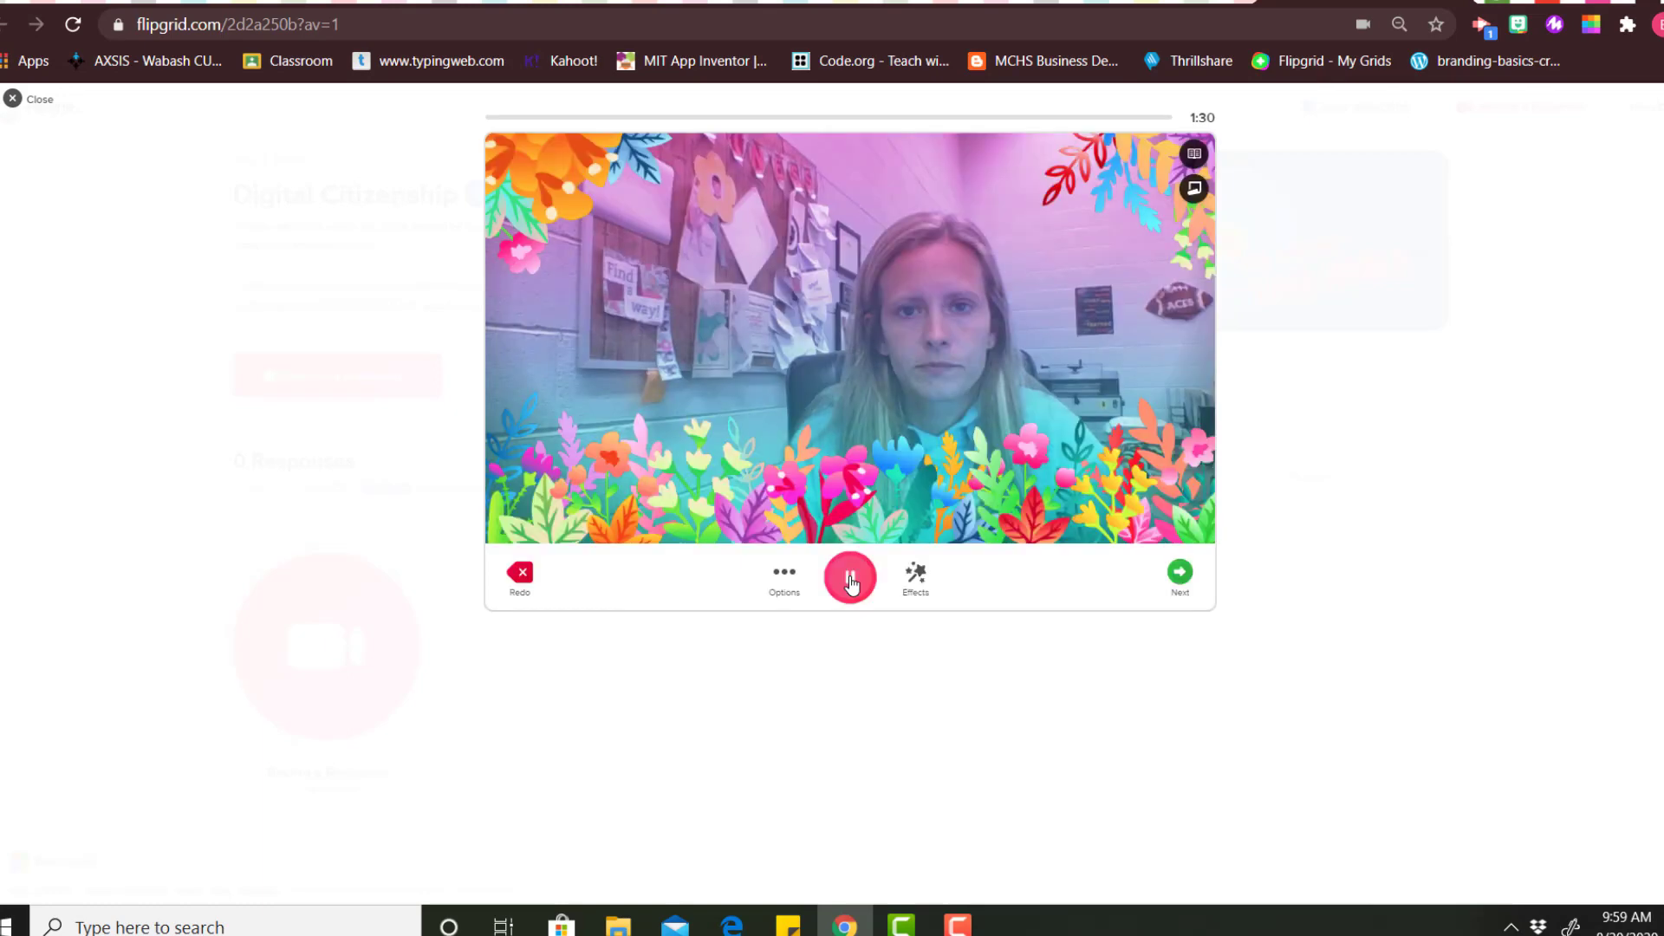
click(849, 577)
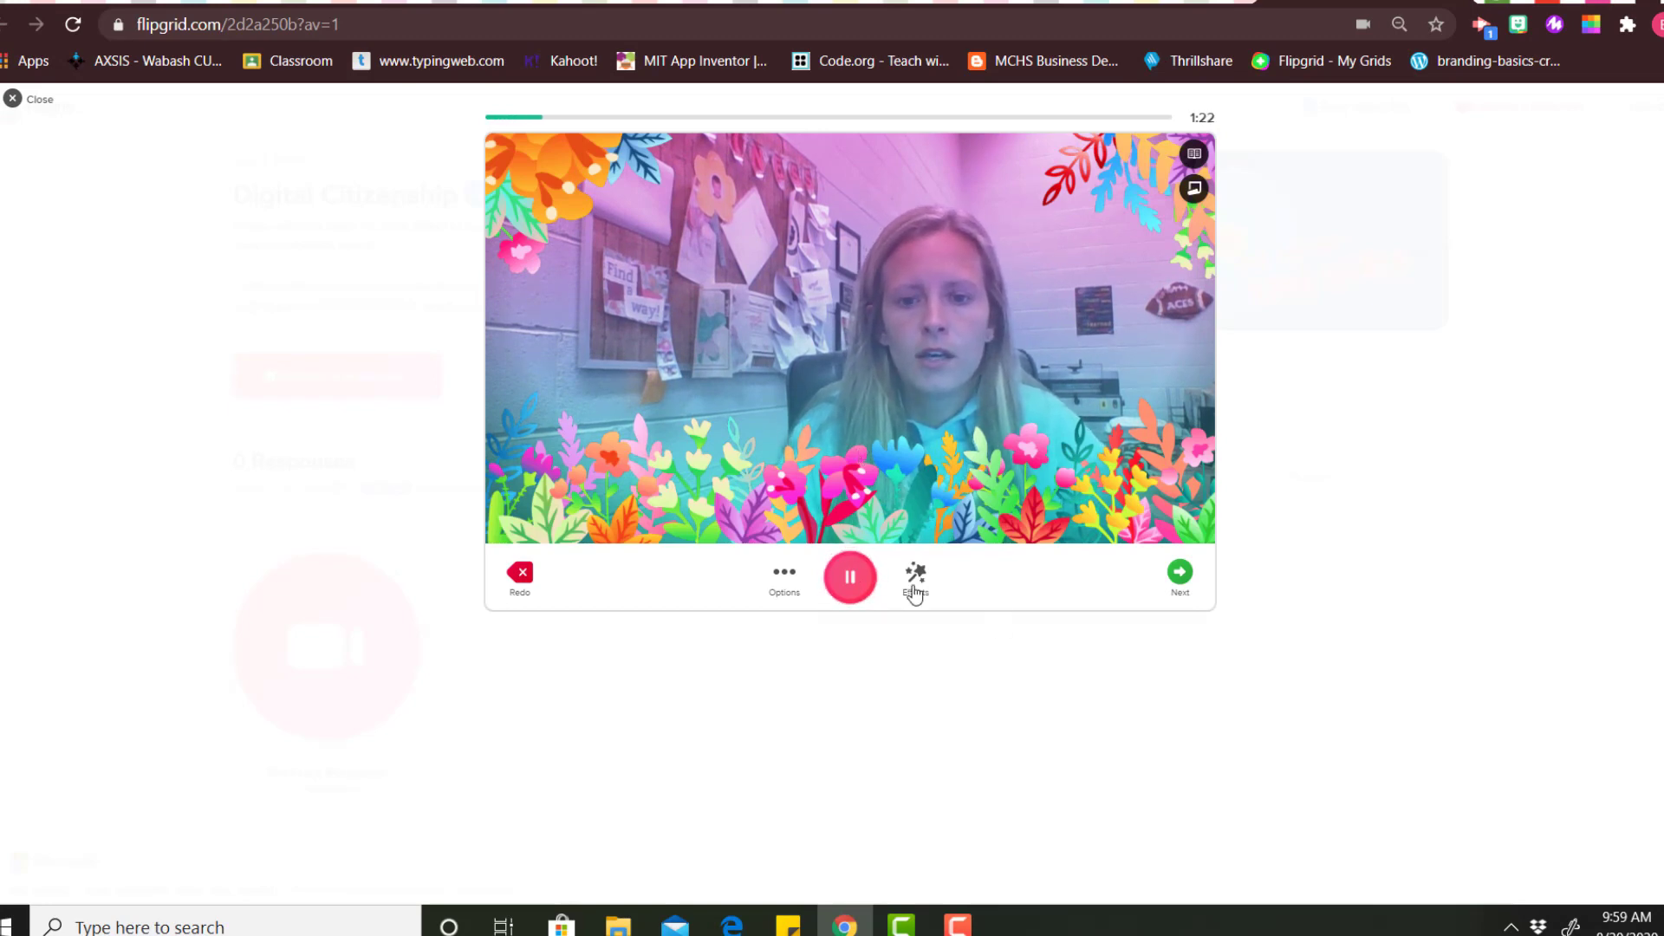
click(915, 579)
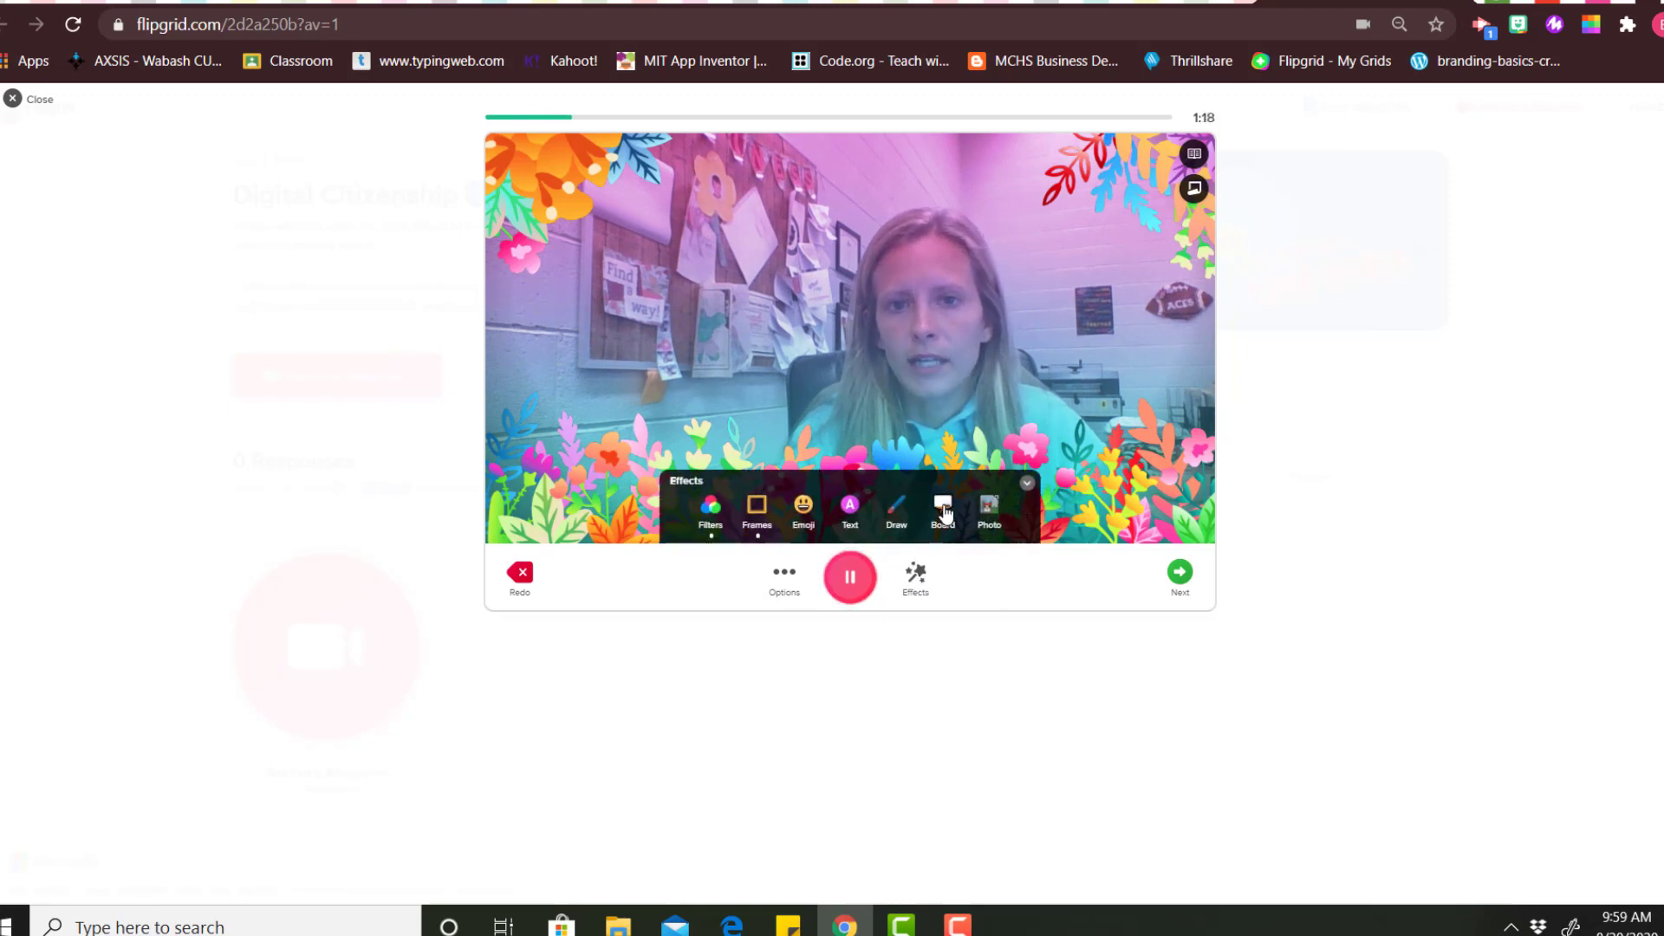
click(943, 509)
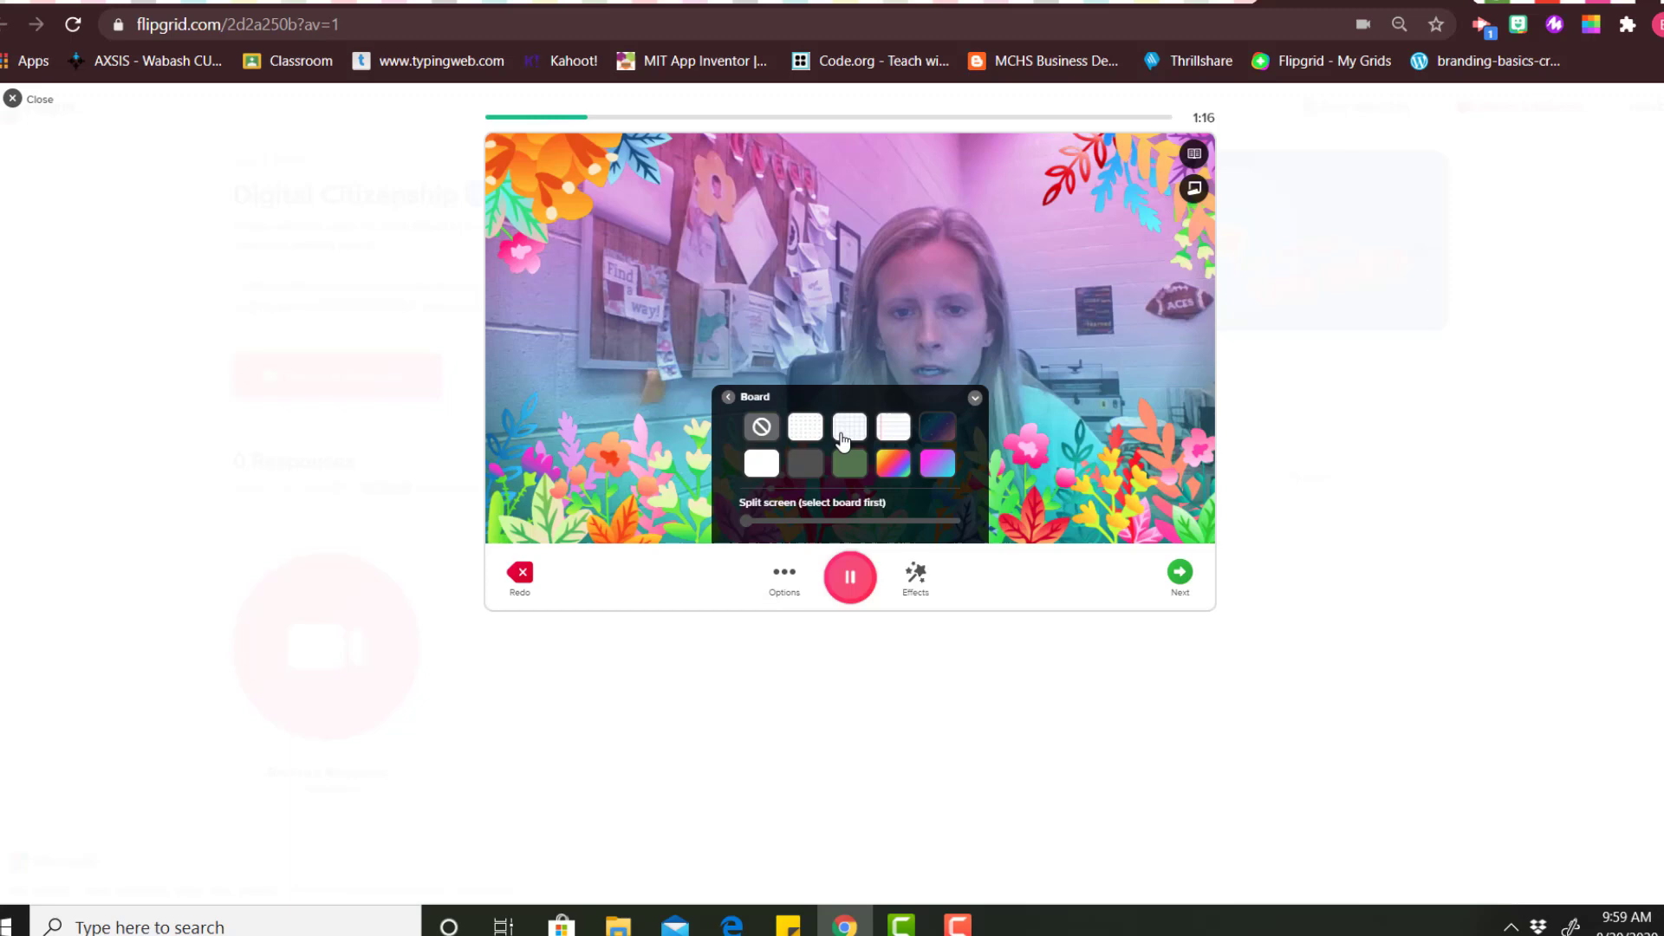
click(850, 428)
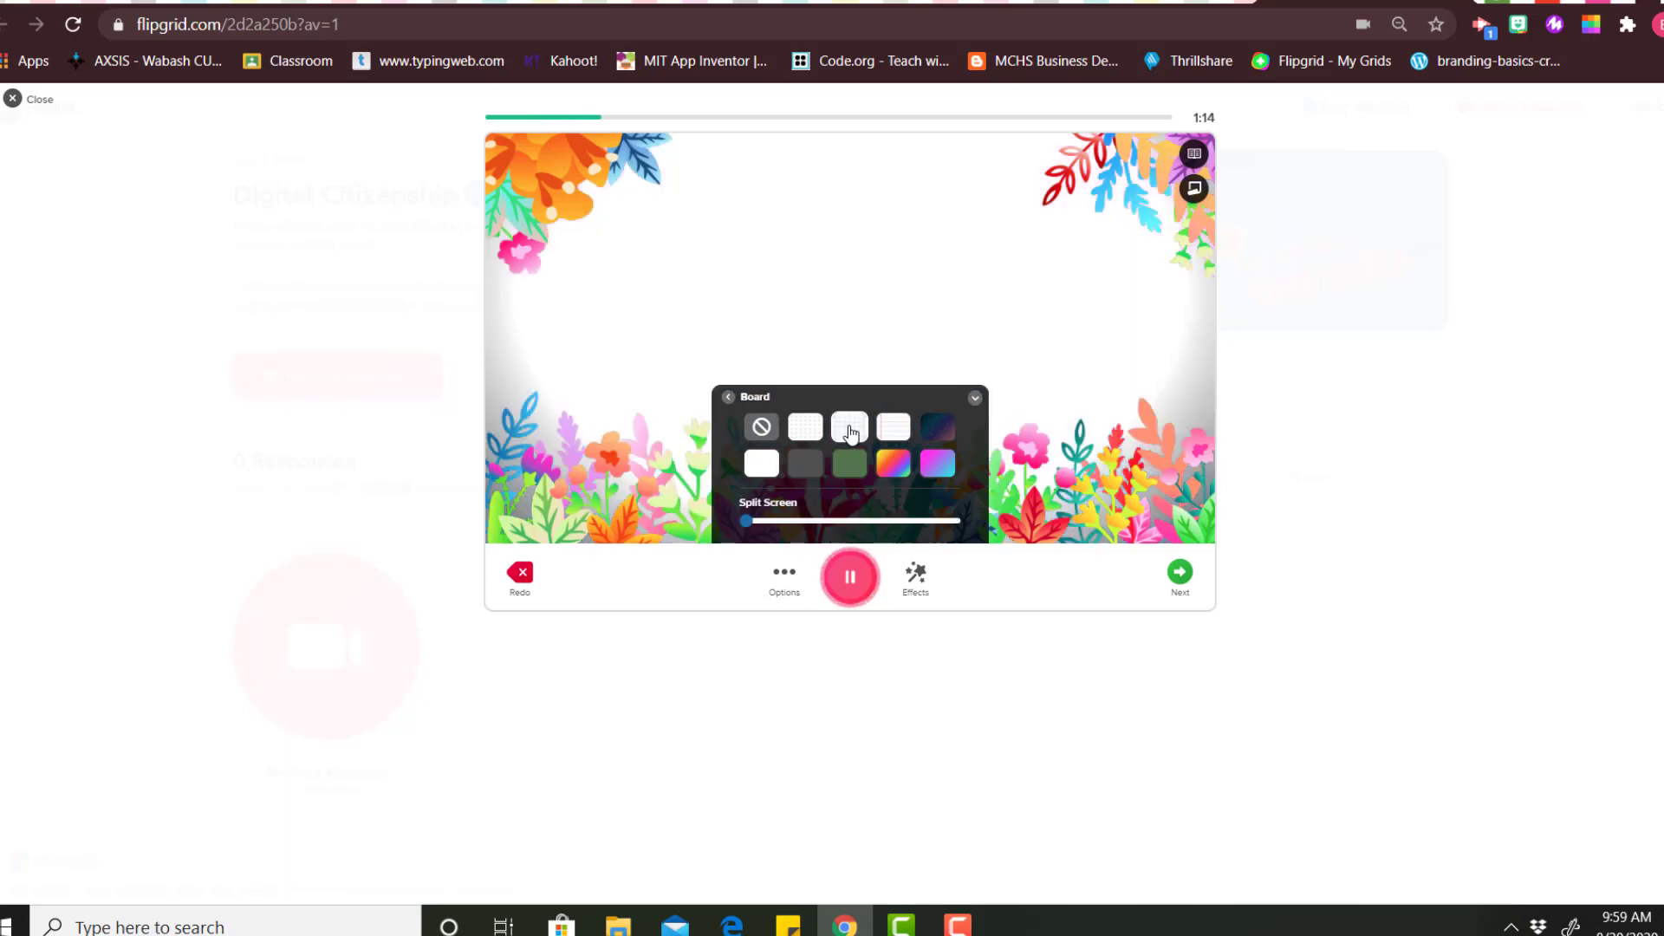
drag(745, 520, 845, 520)
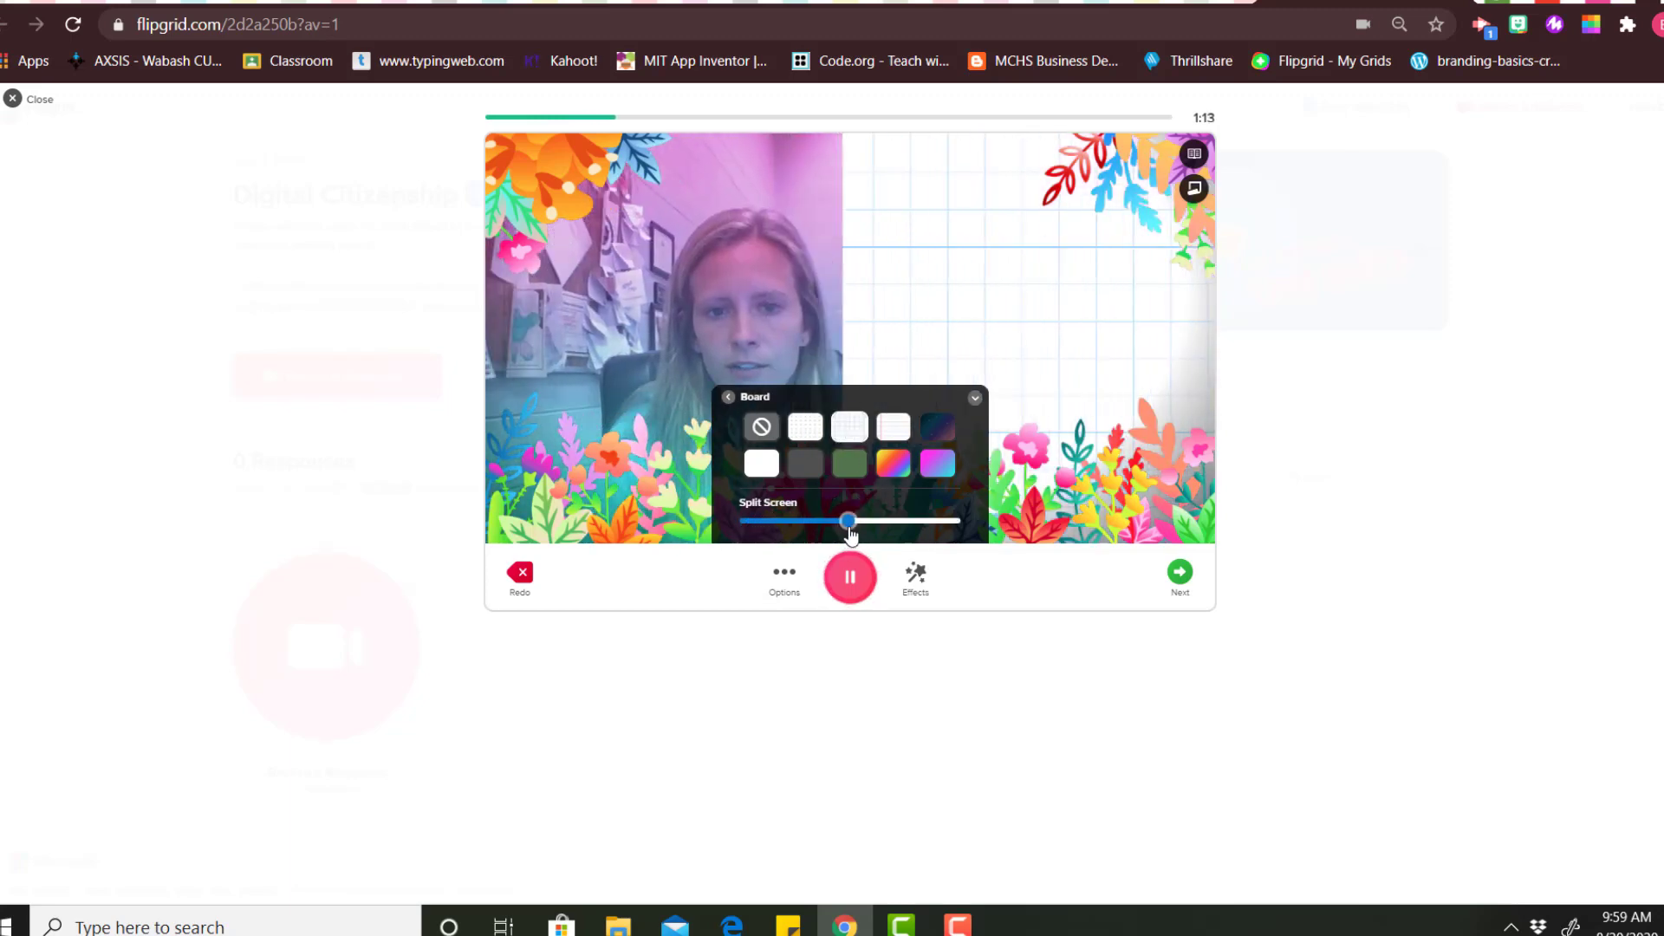
drag(848, 522, 822, 522)
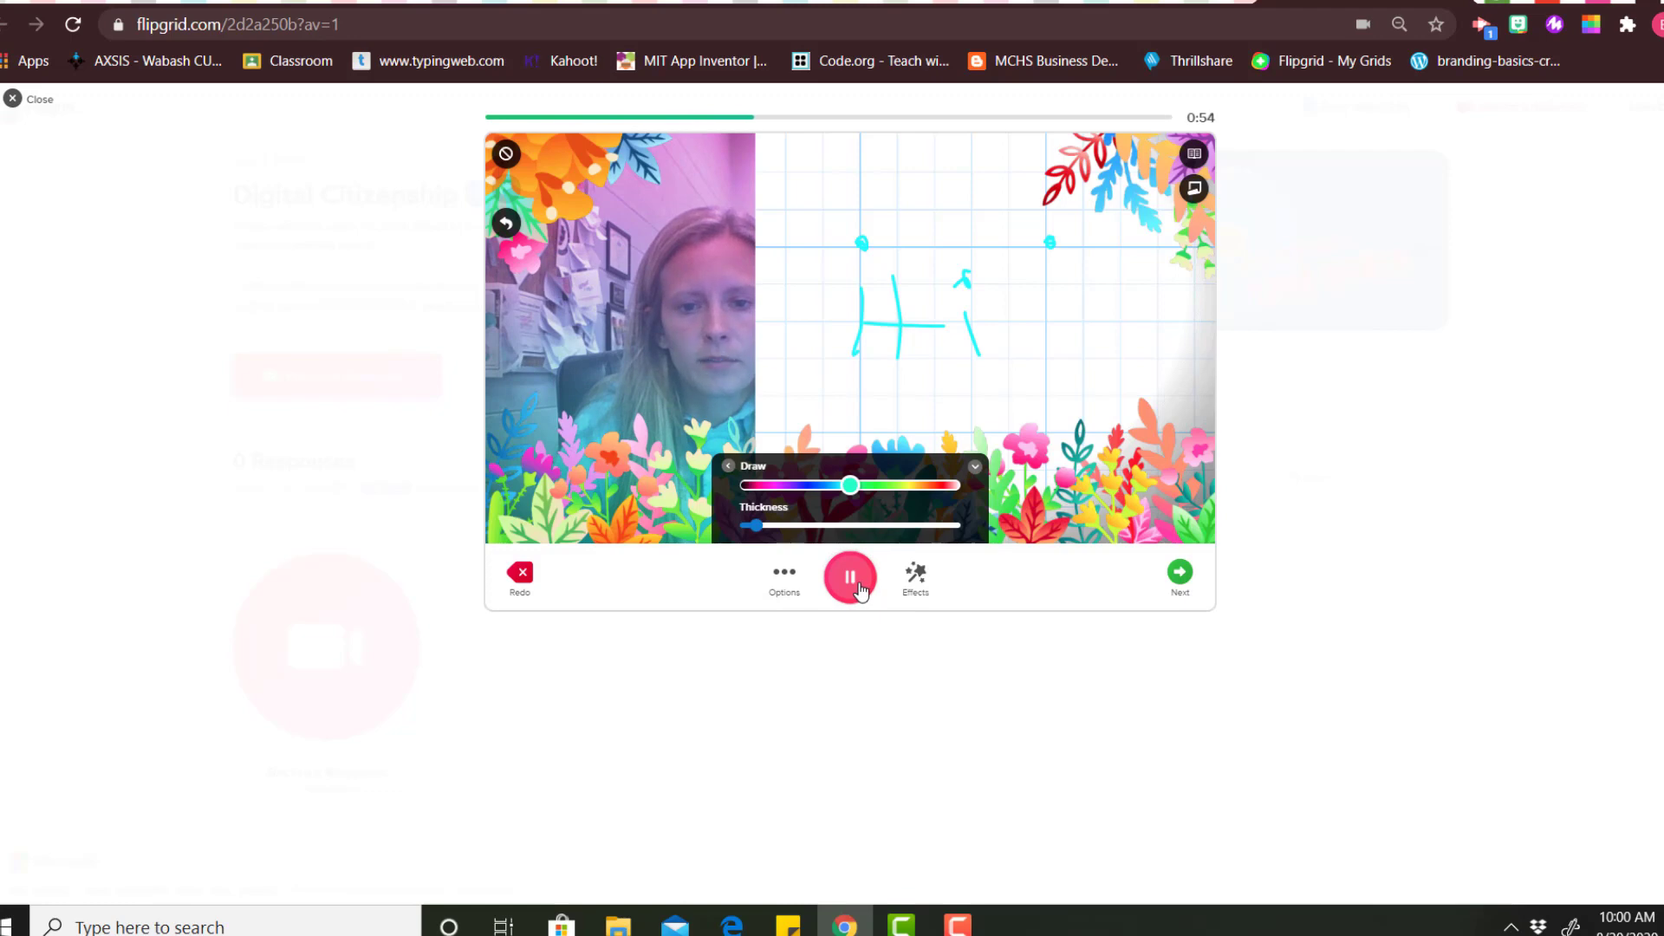
Finish the recording with the hand-drawn Hi on the board and continue to Review.
click(849, 575)
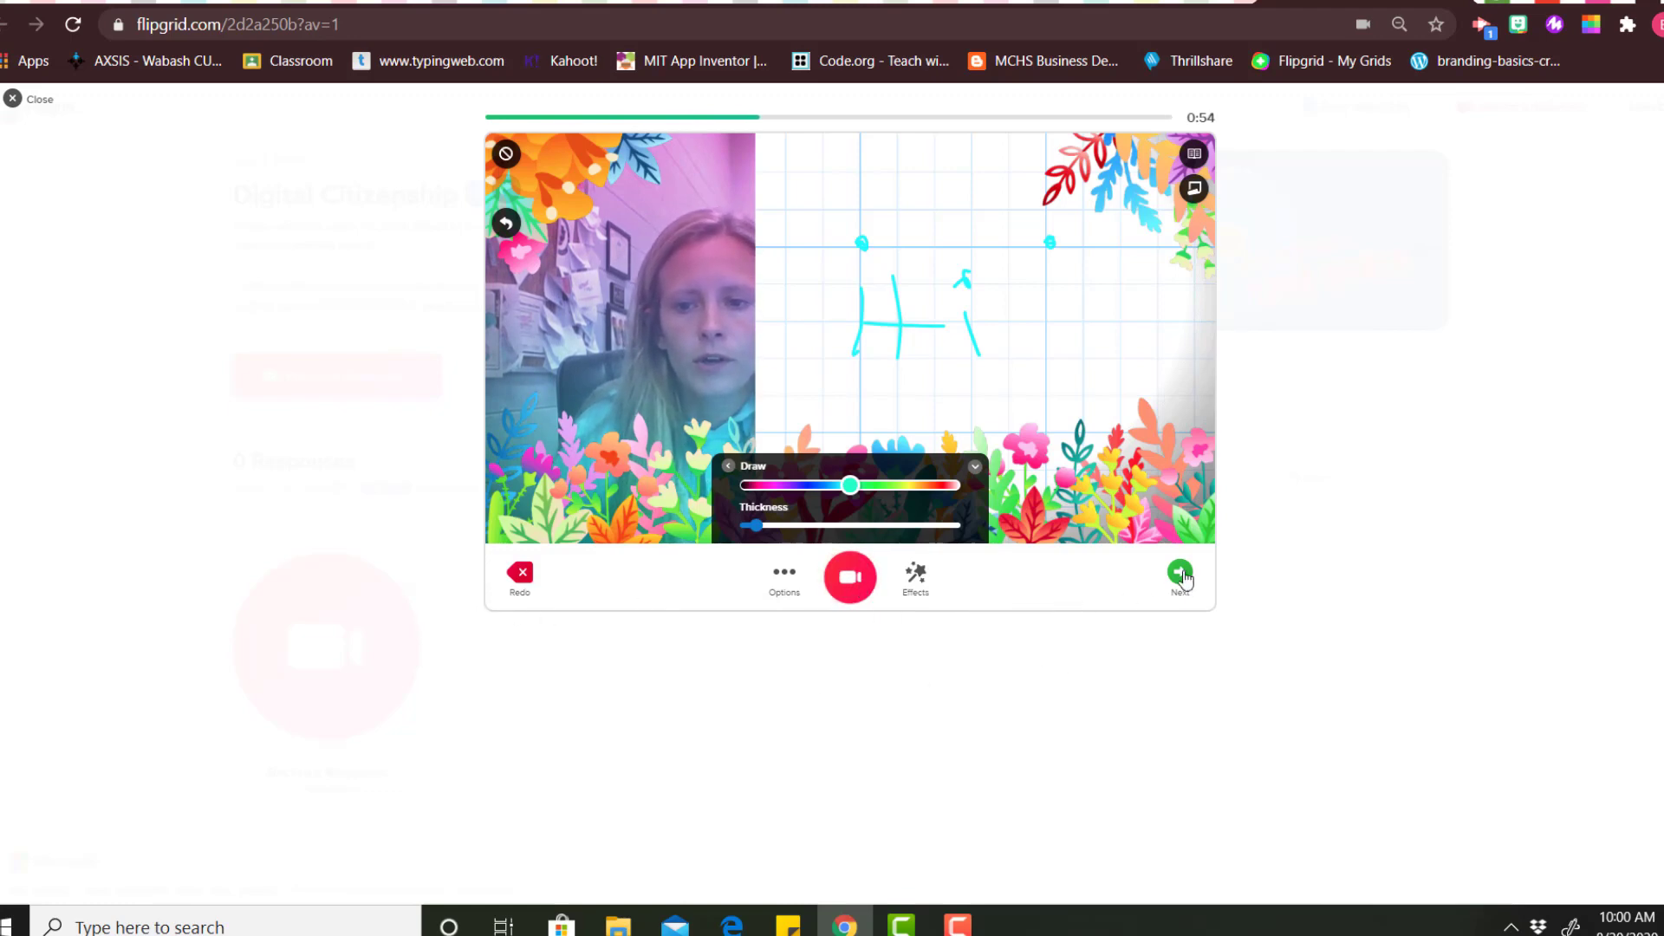
click(1178, 574)
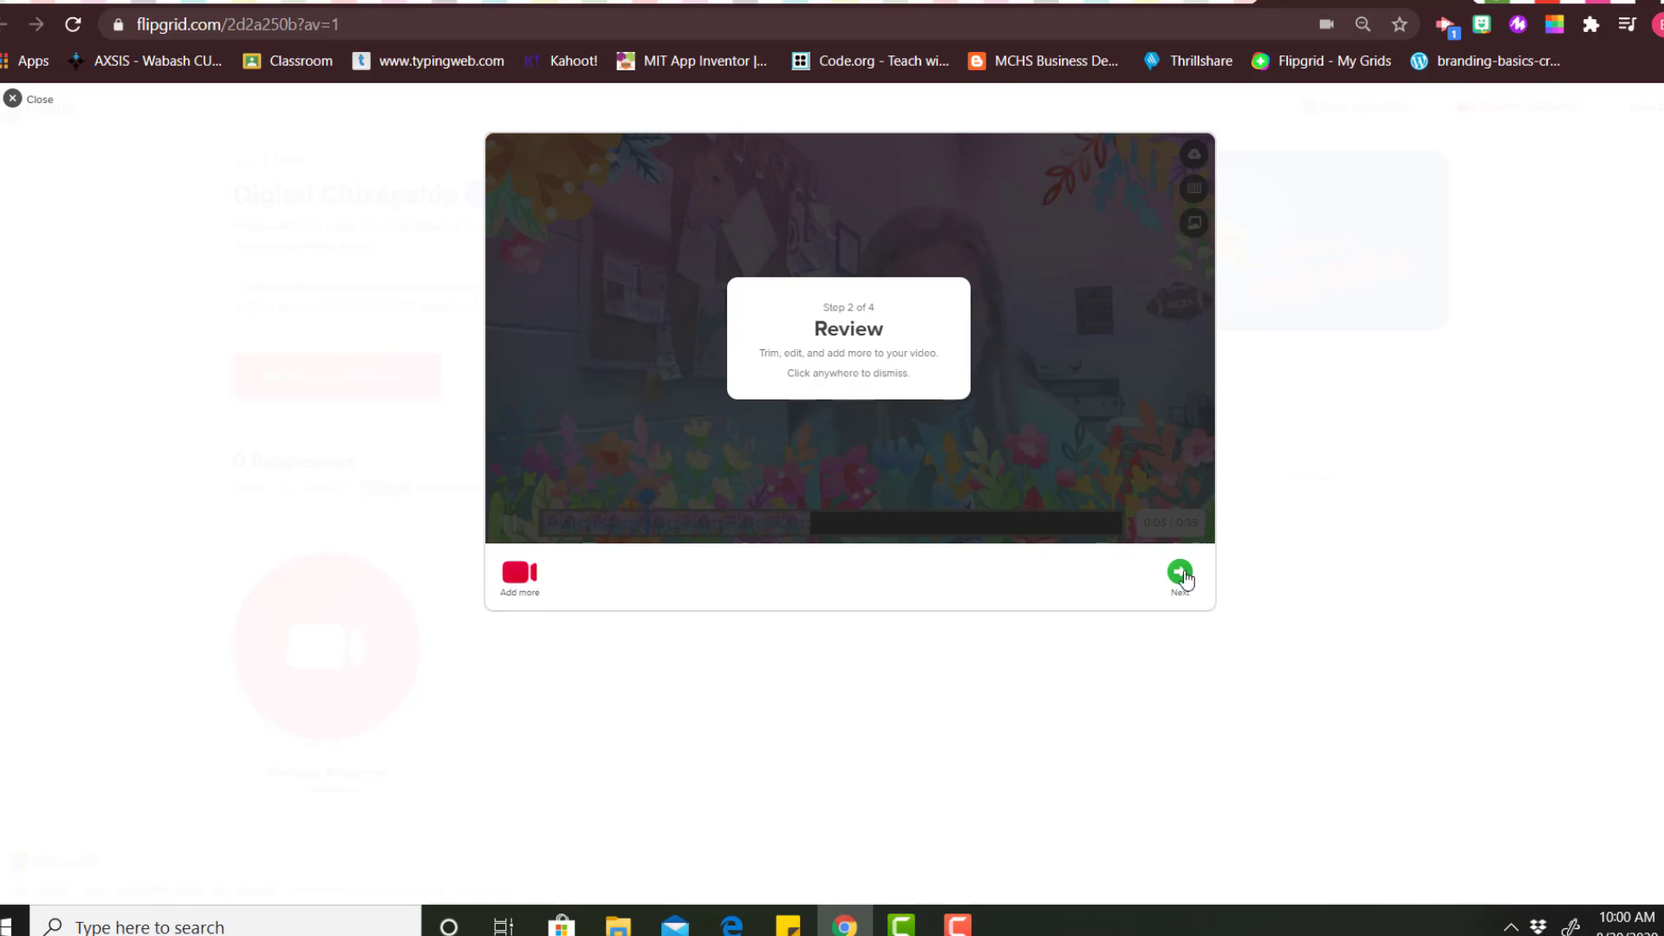
Snap a smiling selfie in the floral frame and continue to the Submit step as John D.
click(1179, 576)
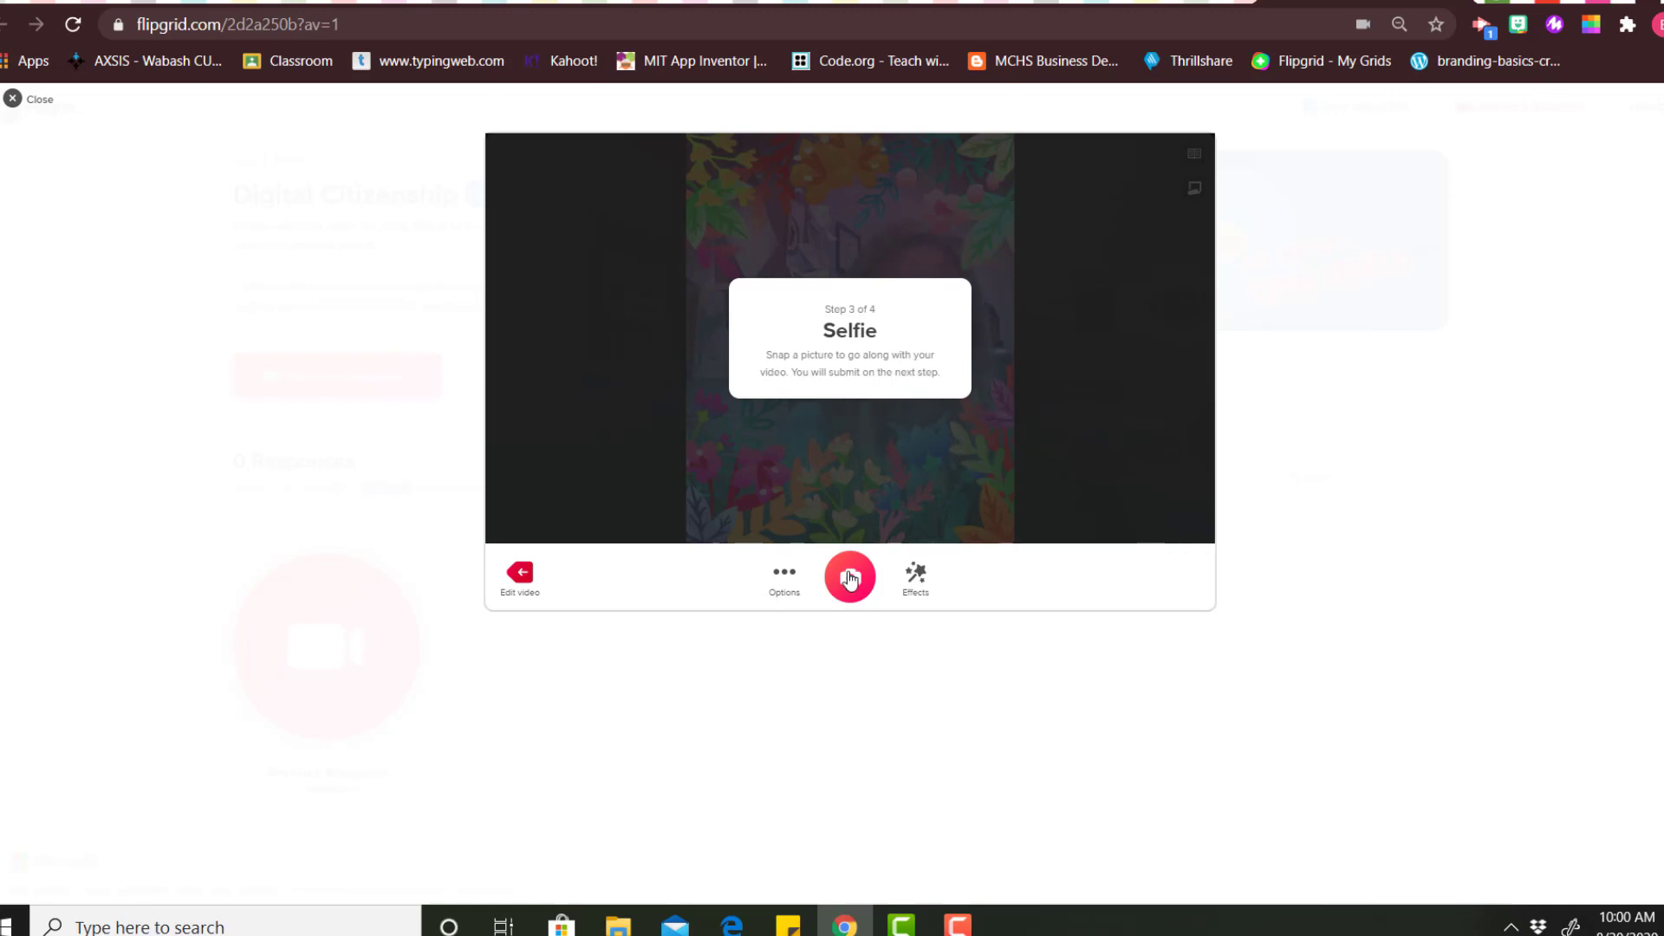
click(849, 576)
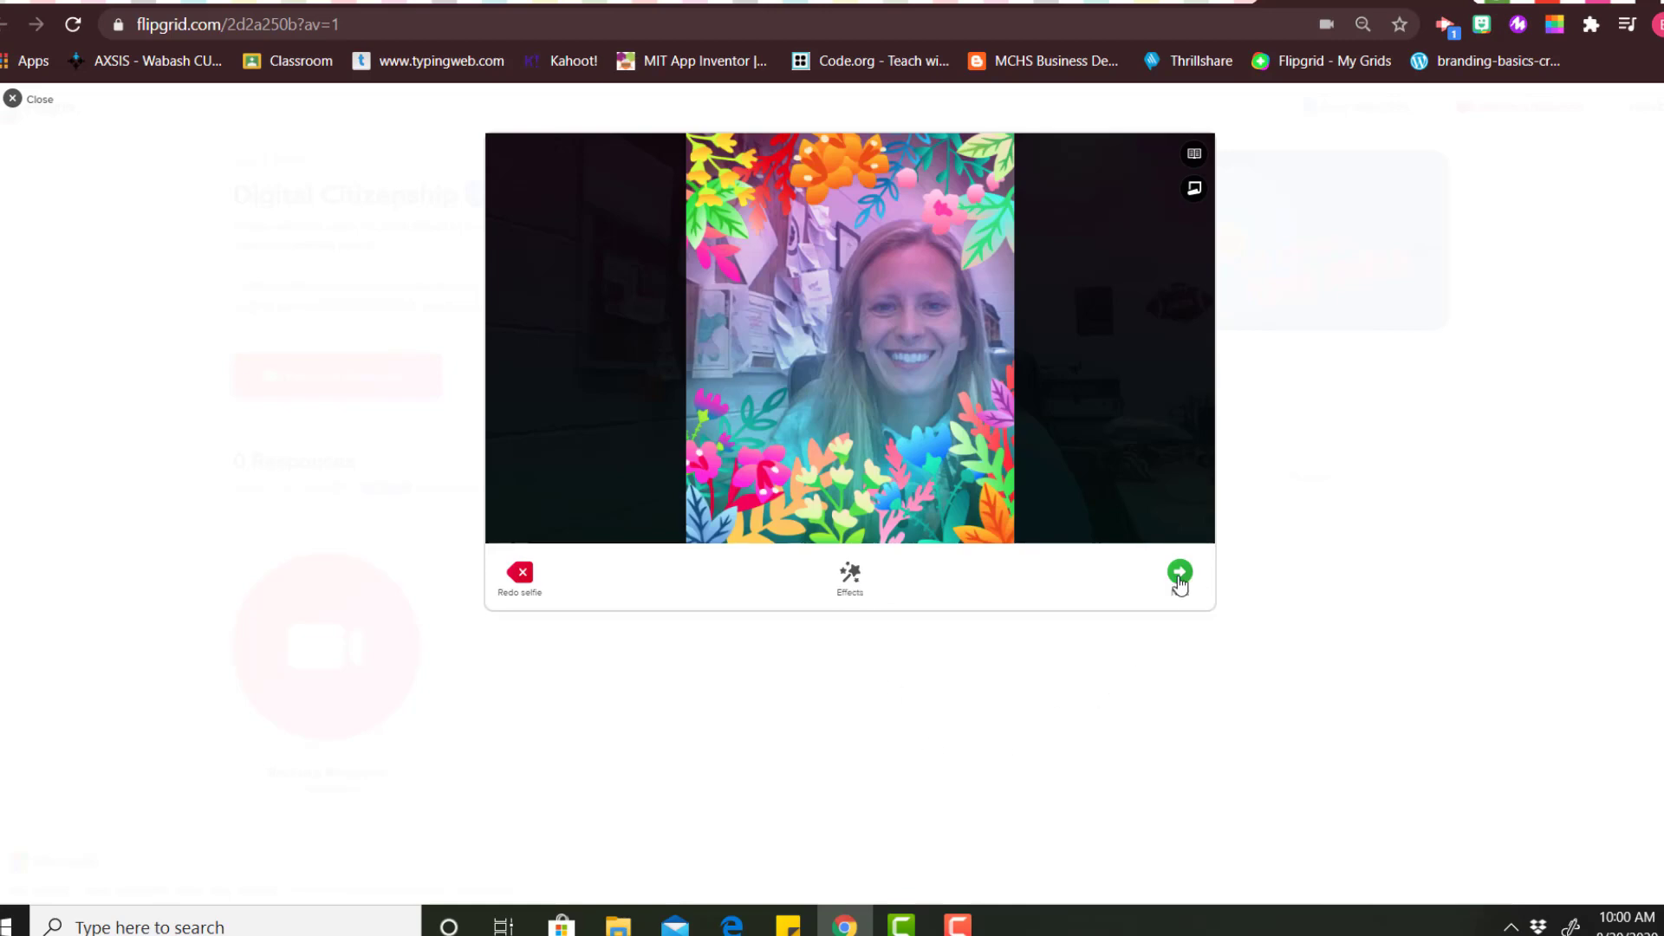
click(1179, 574)
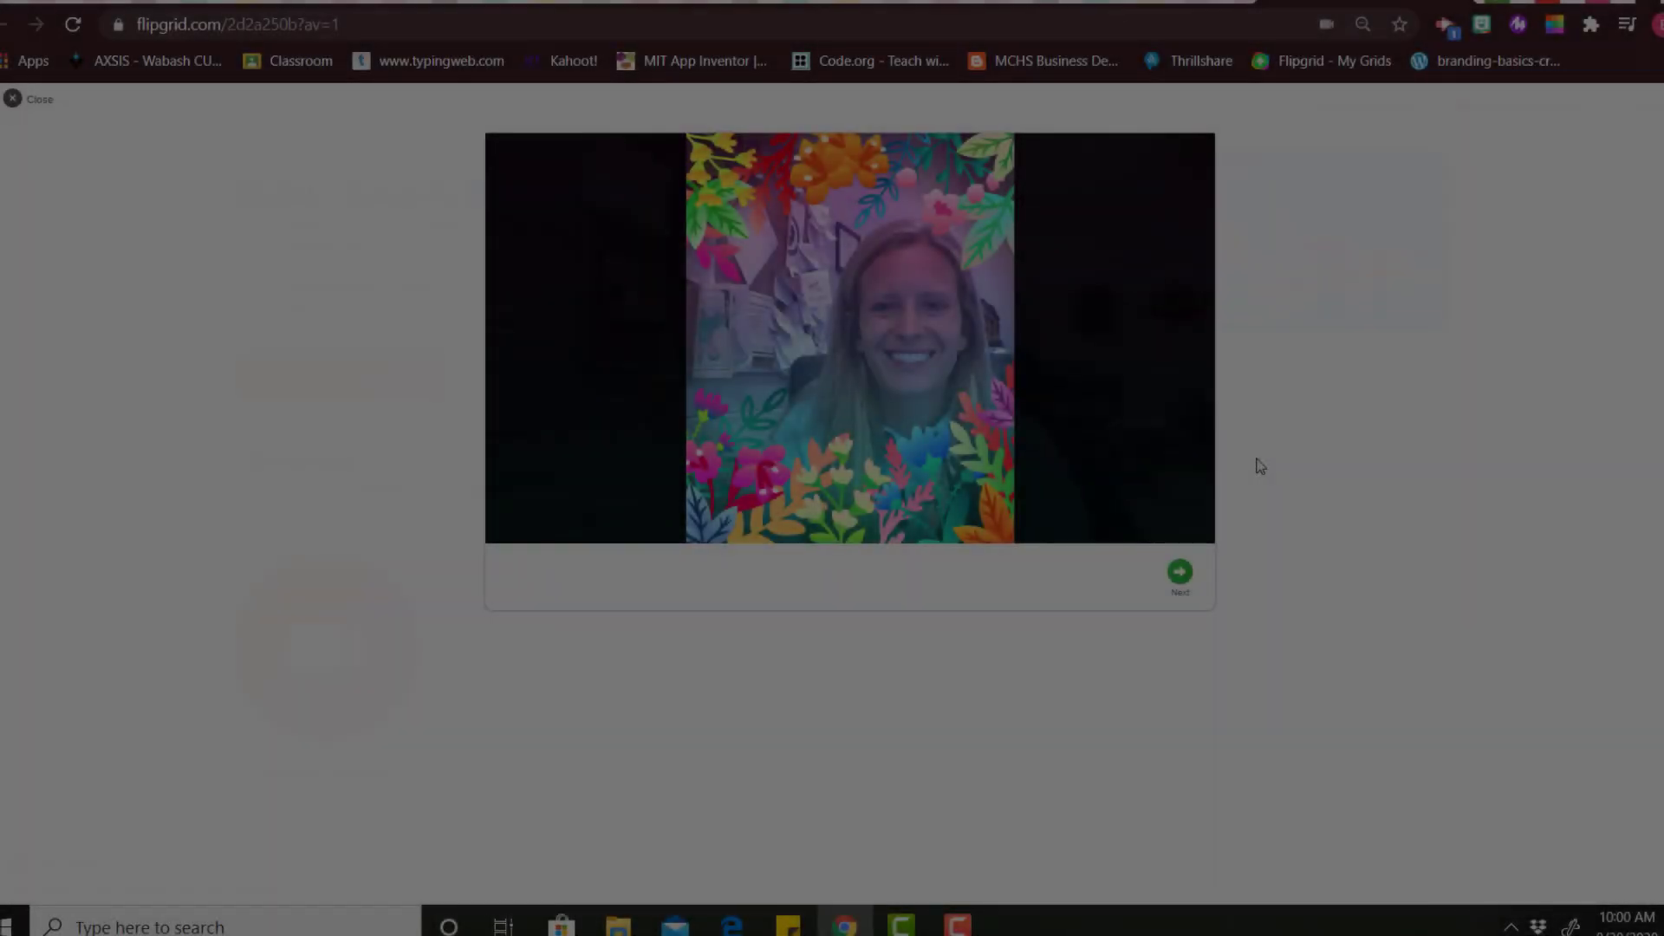
click(1179, 572)
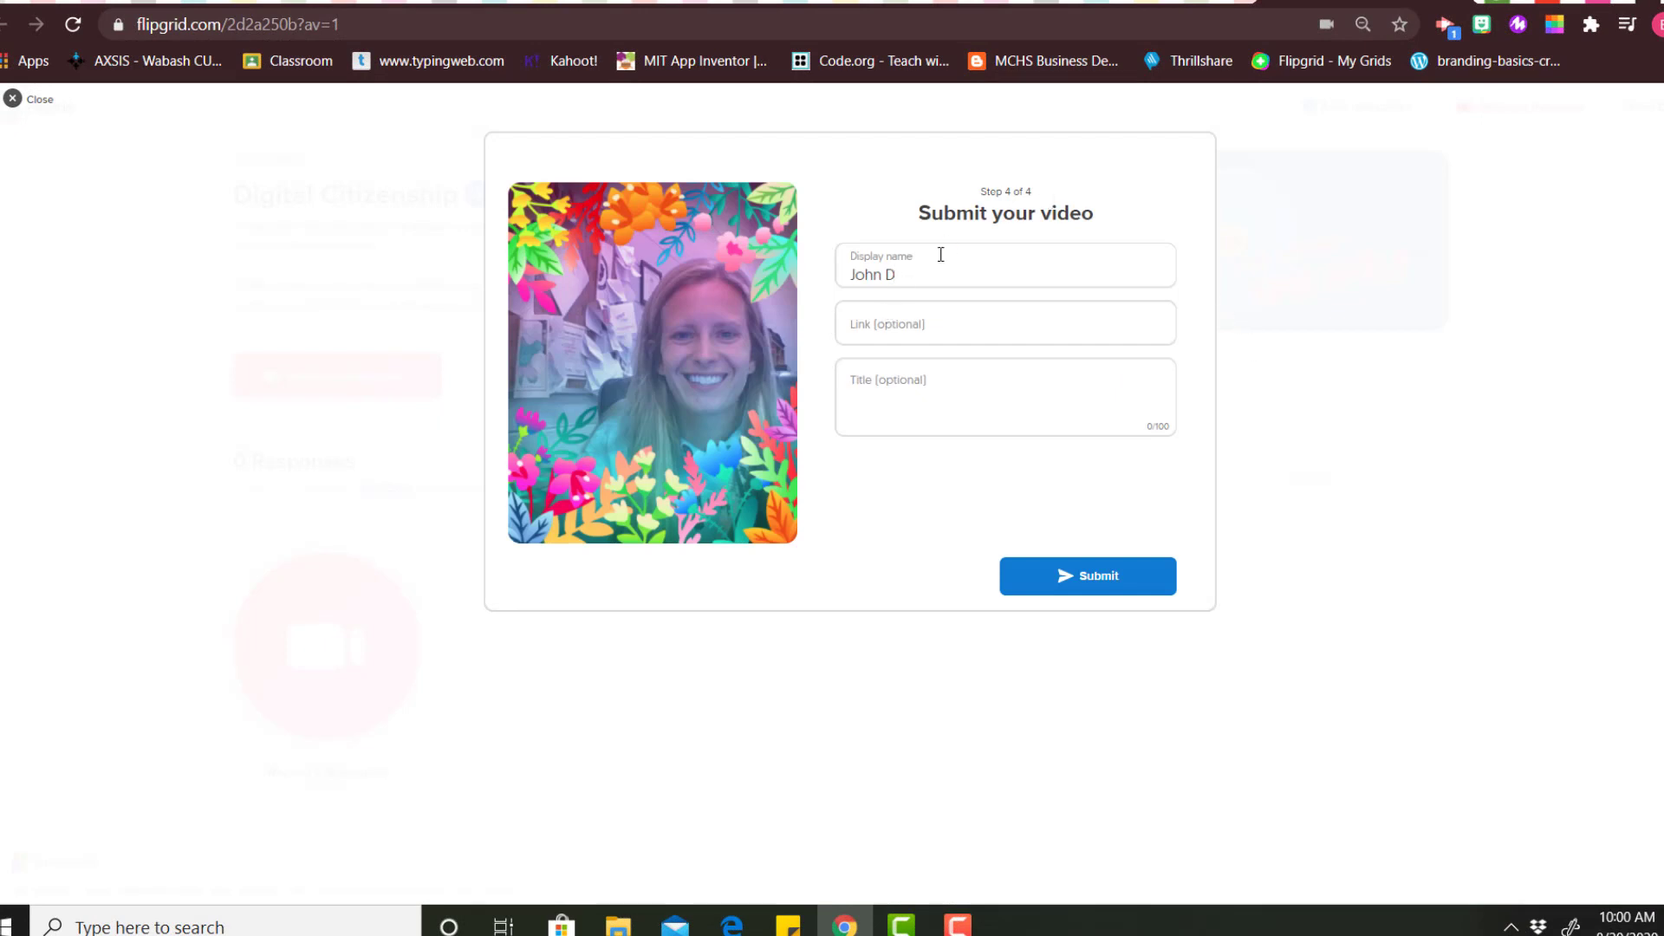
mouse_move(934, 301)
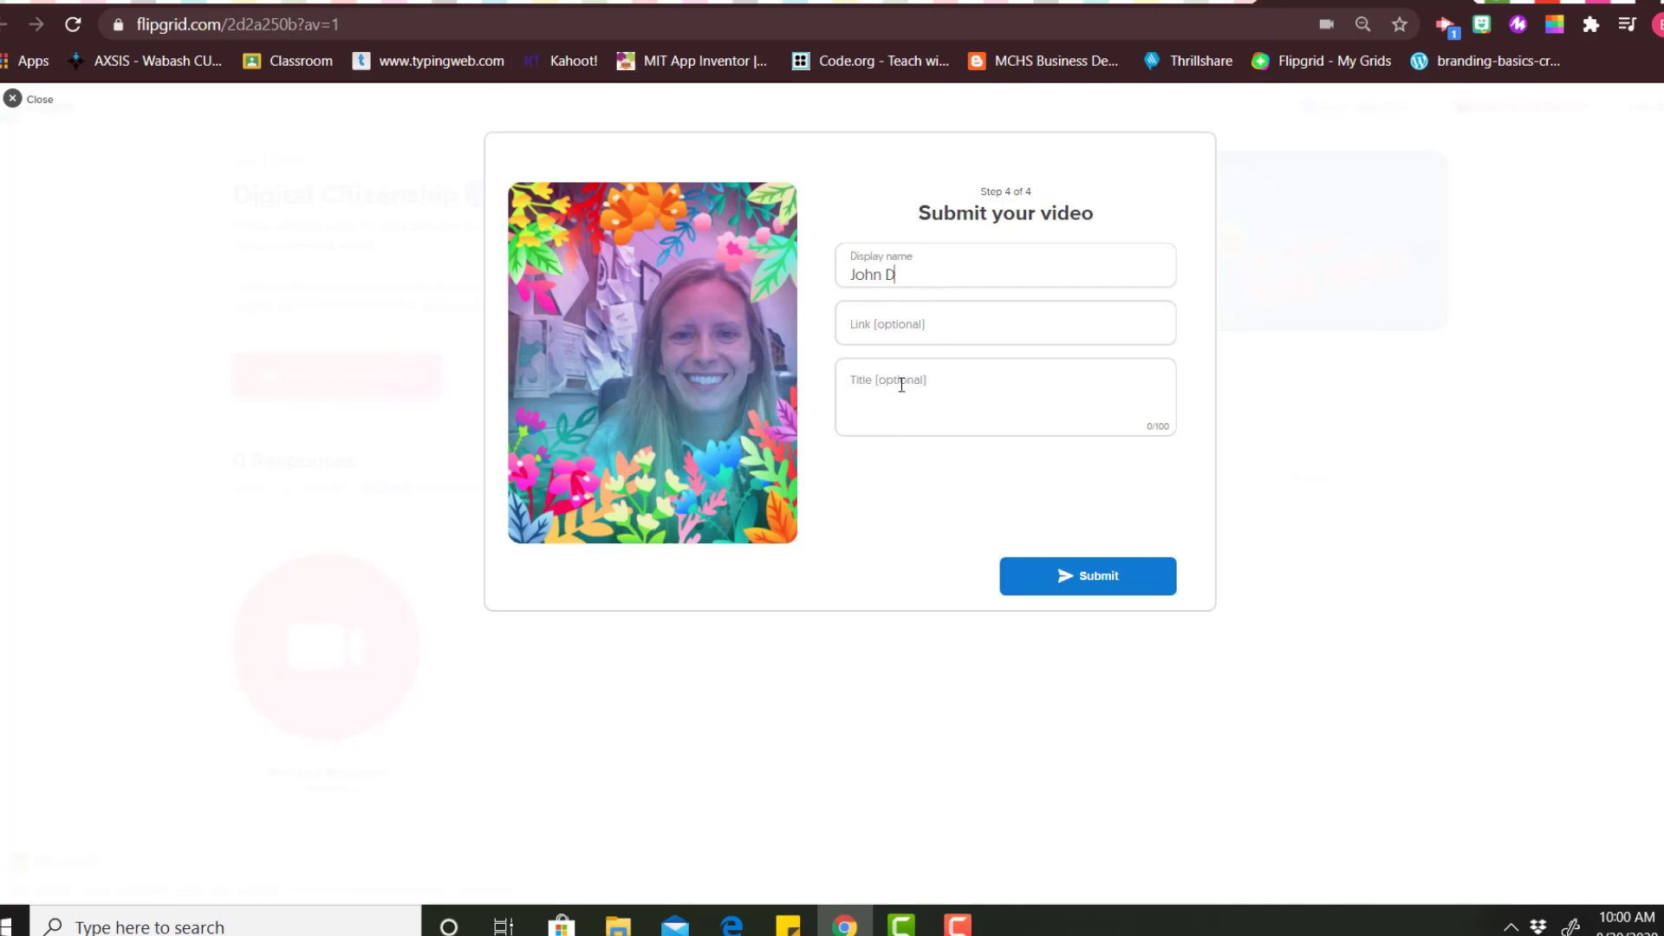
mouse_move(962, 392)
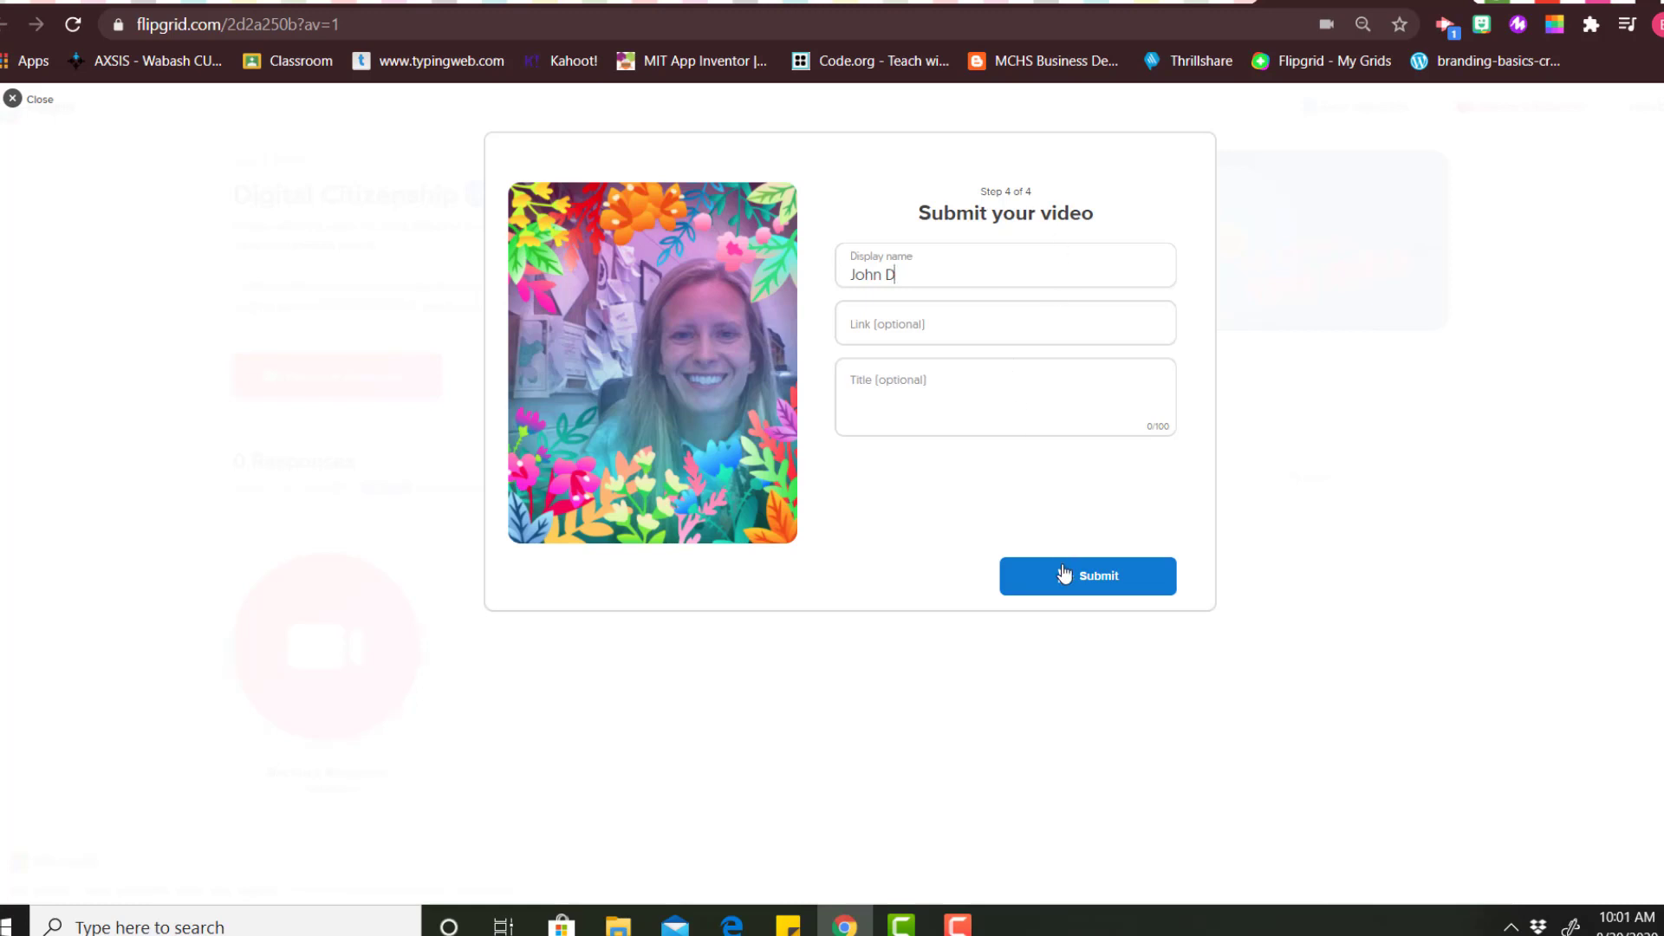
Submit the response so the Success screen with its shareable link appears.
click(1087, 575)
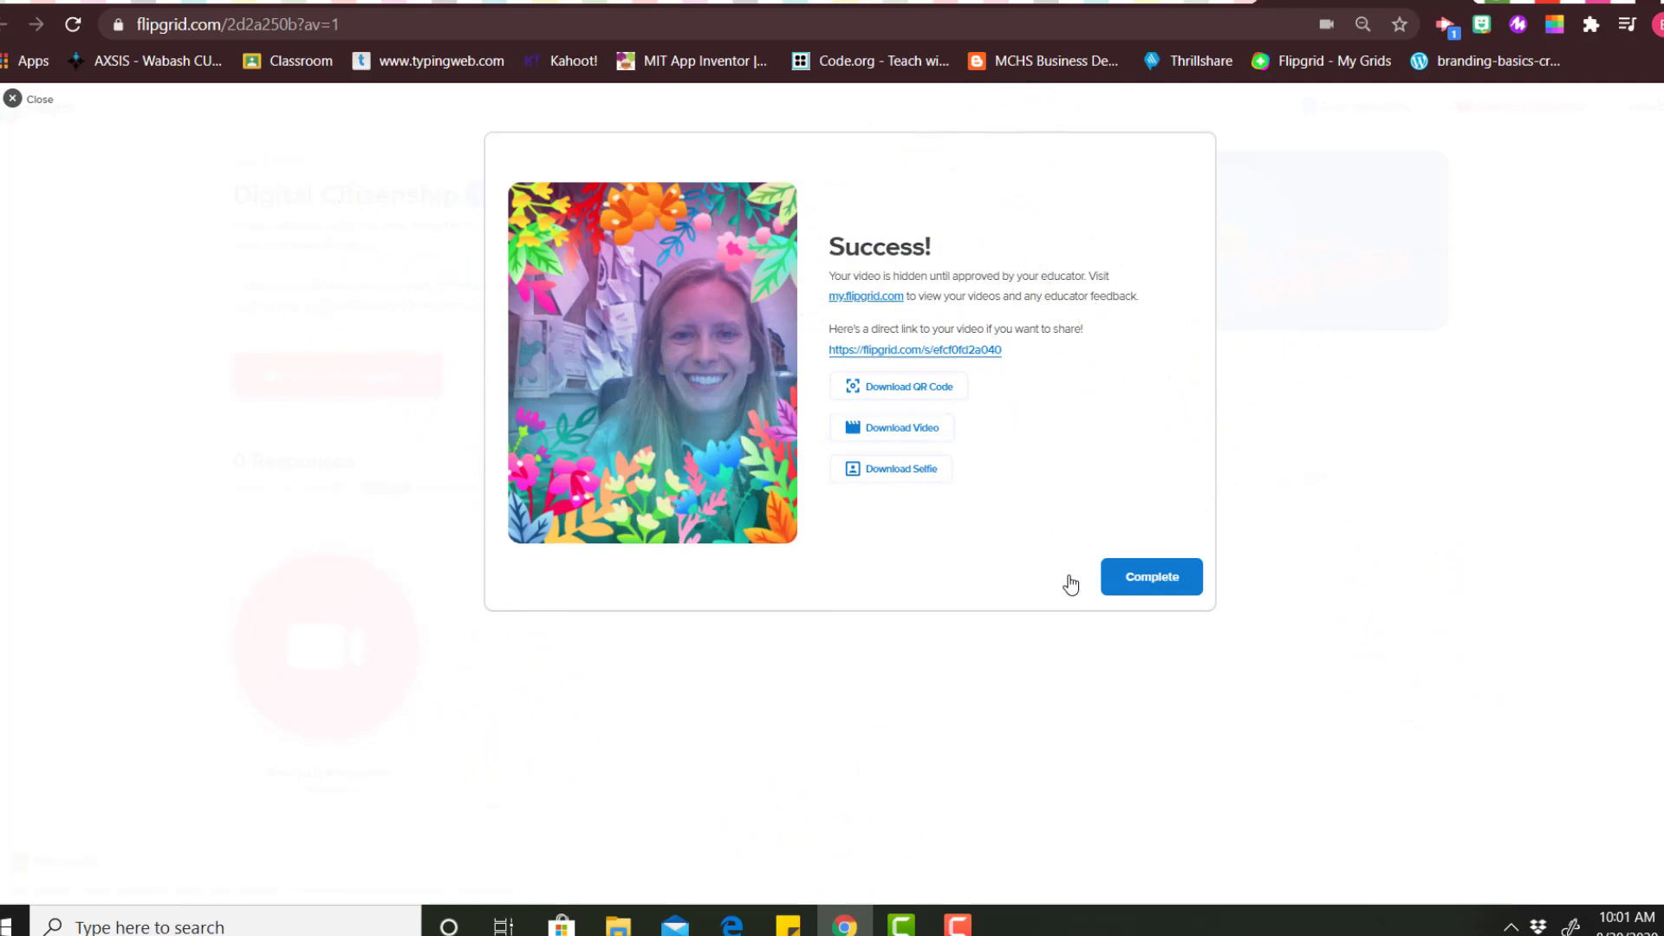
mouse_move(1108, 510)
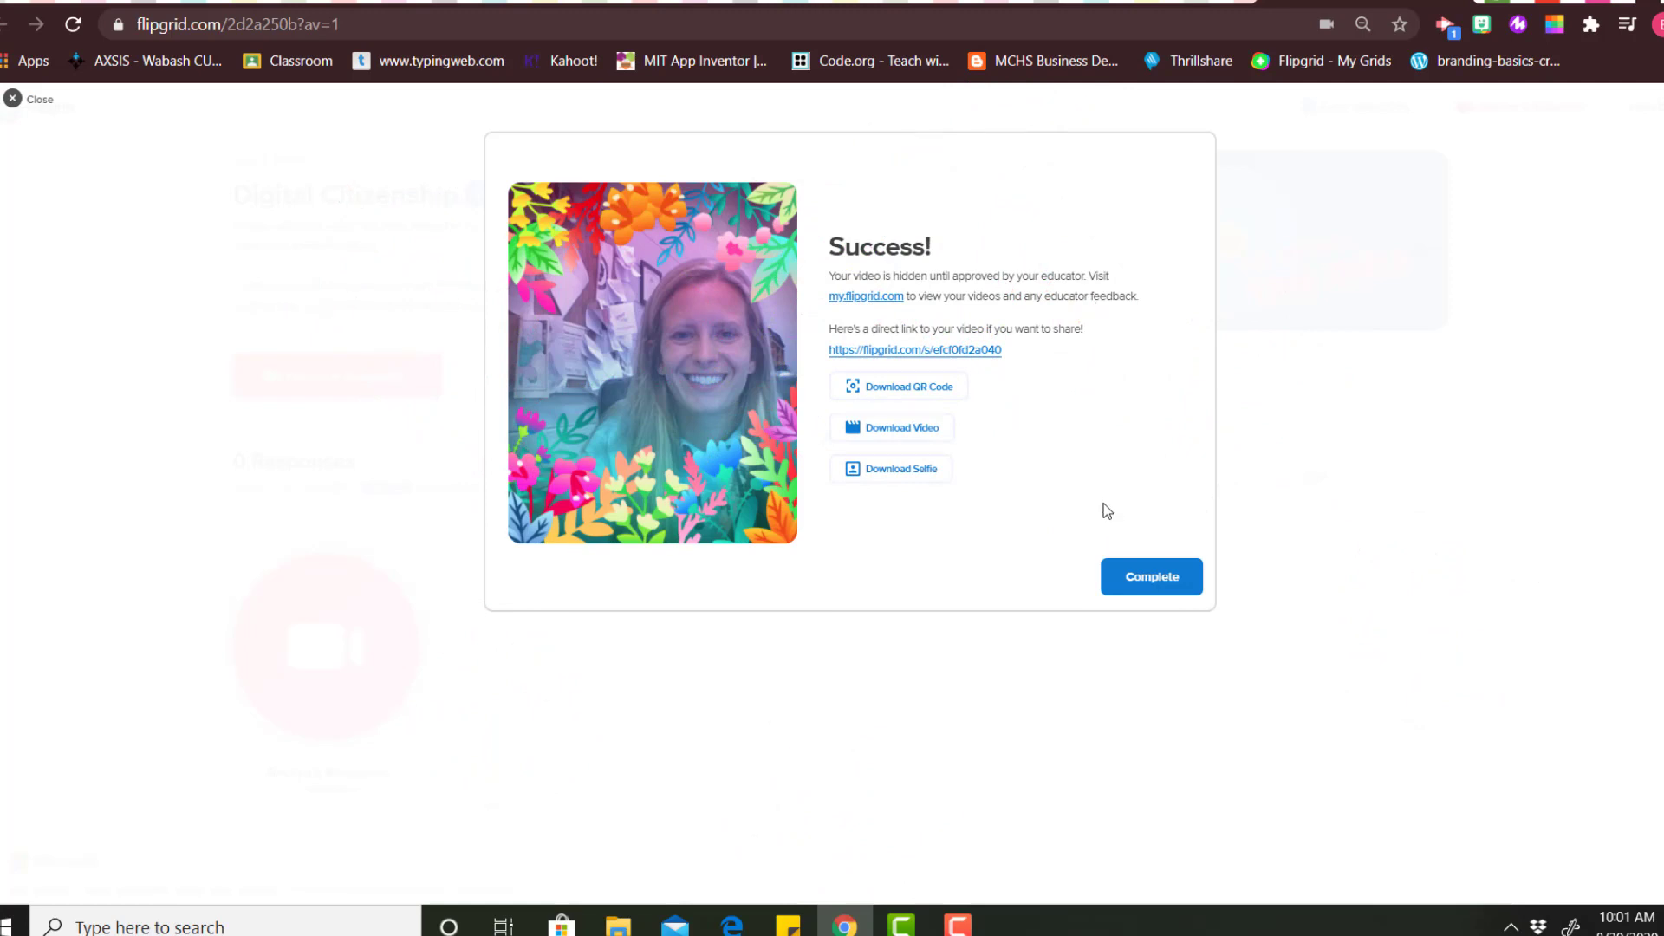